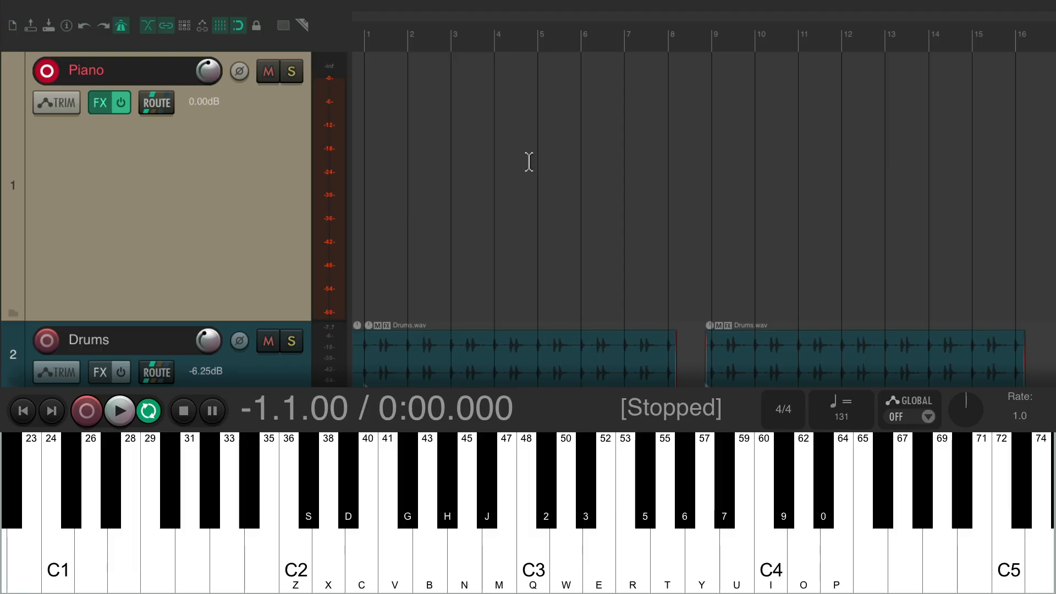
# Insert the 01-Piano-MIDI item onto the Piano track at the project start
pyautogui.click(120, 411)
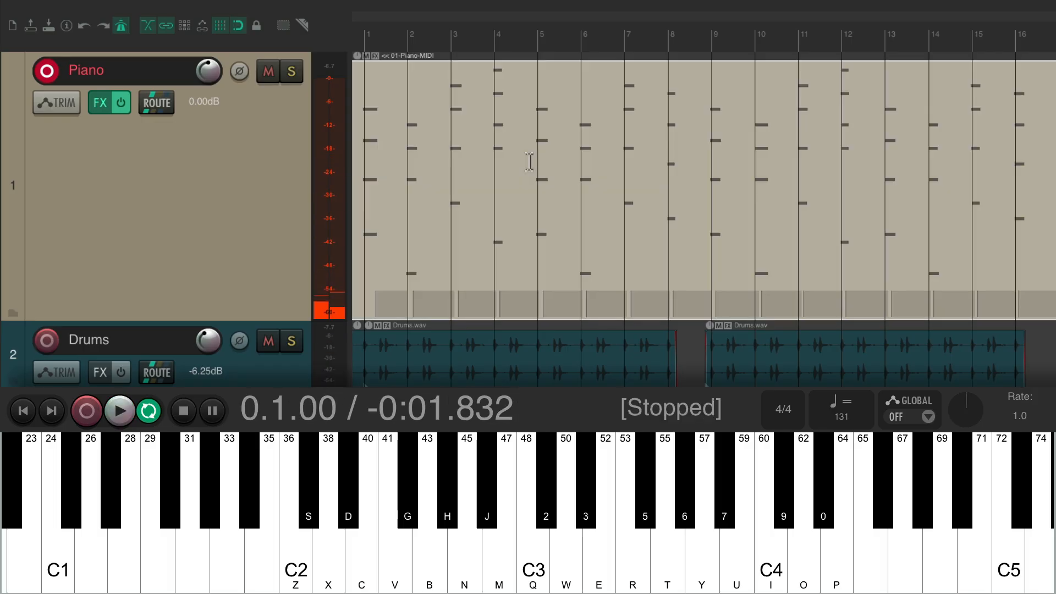
pyautogui.moveTo(468, 205)
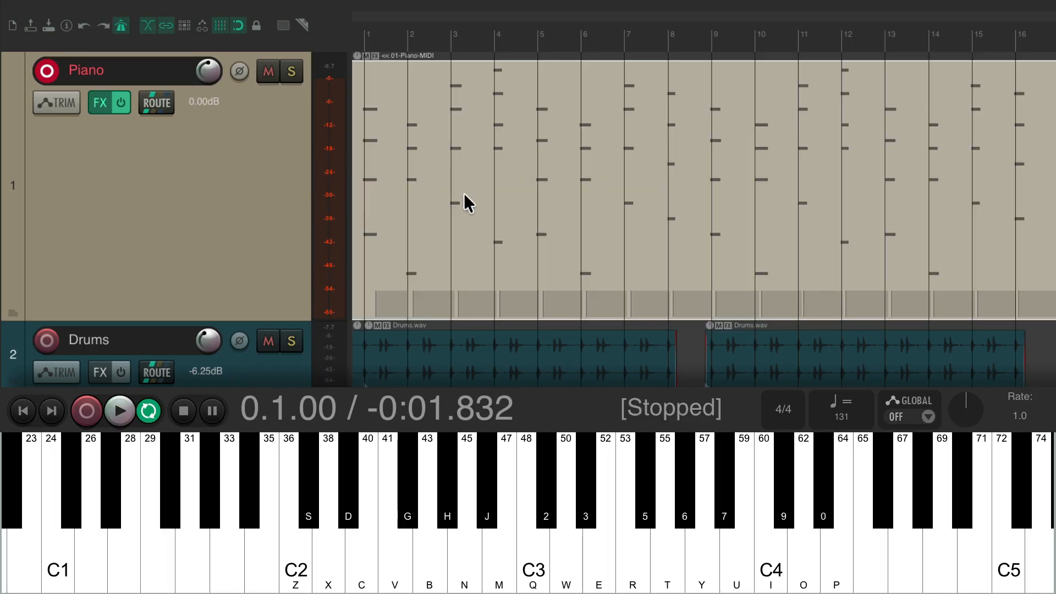
pyautogui.moveTo(571, 317)
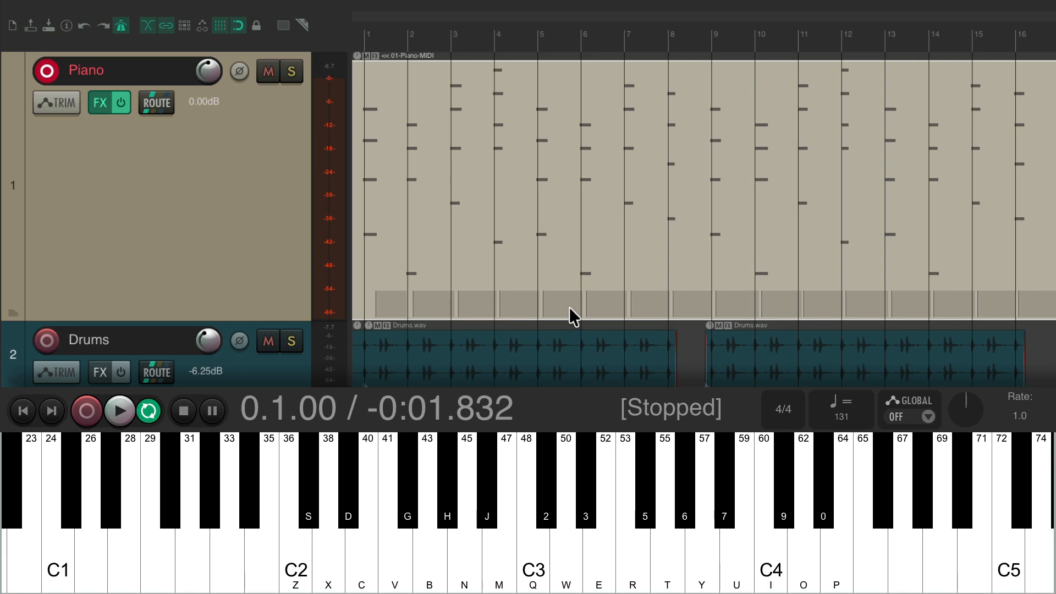
pyautogui.moveTo(602, 310)
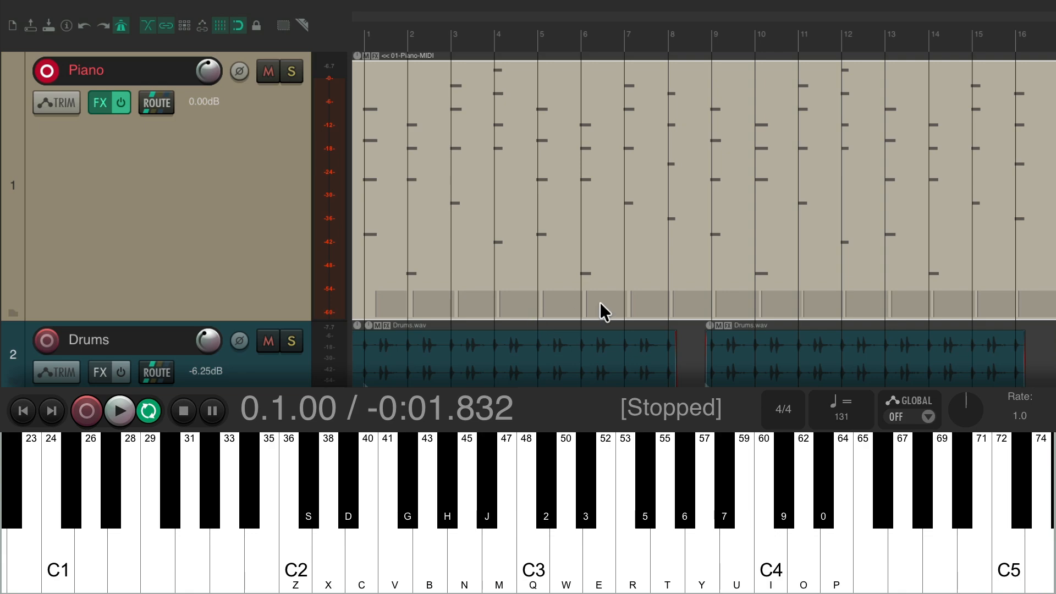
pyautogui.moveTo(575, 167)
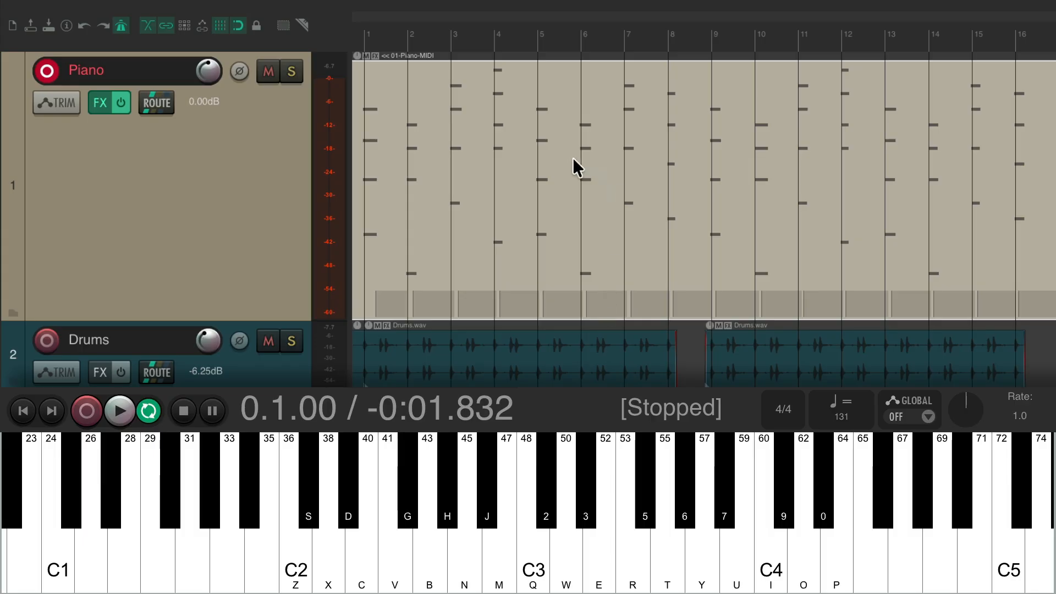
pyautogui.moveTo(525, 164)
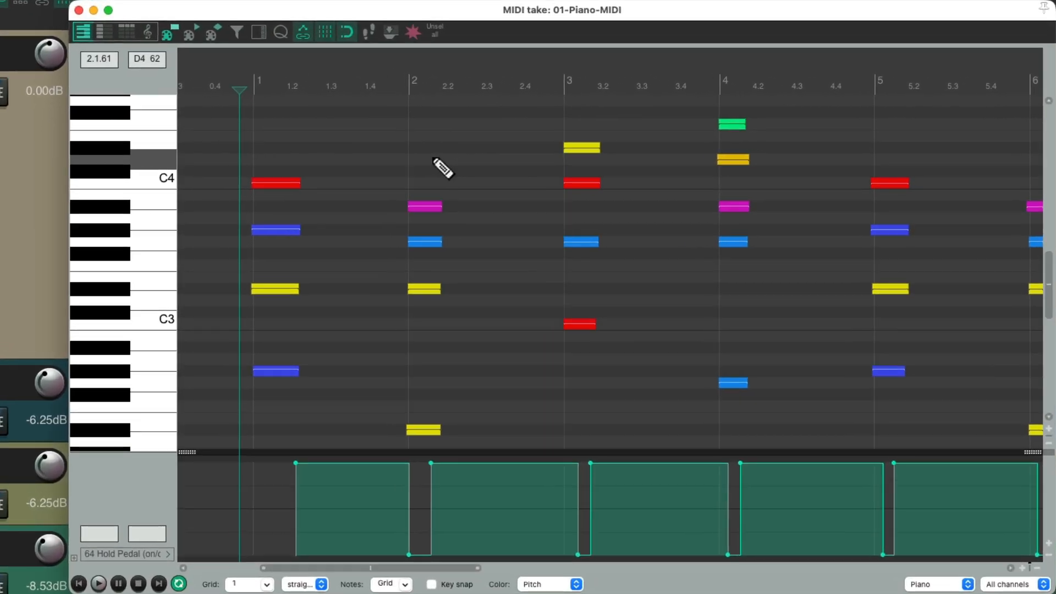
pyautogui.moveTo(366, 251)
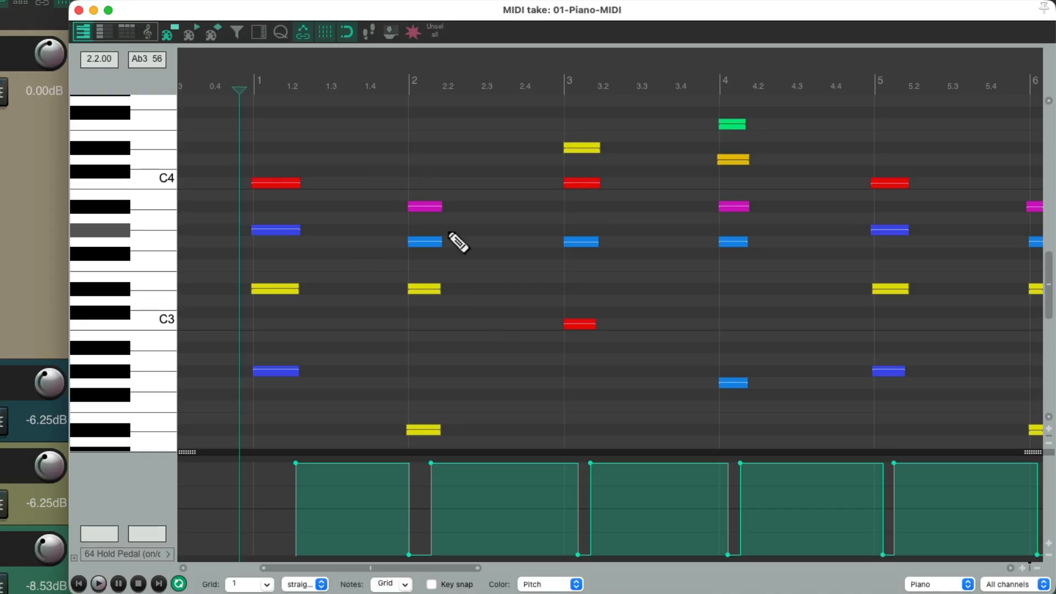
pyautogui.moveTo(374, 266)
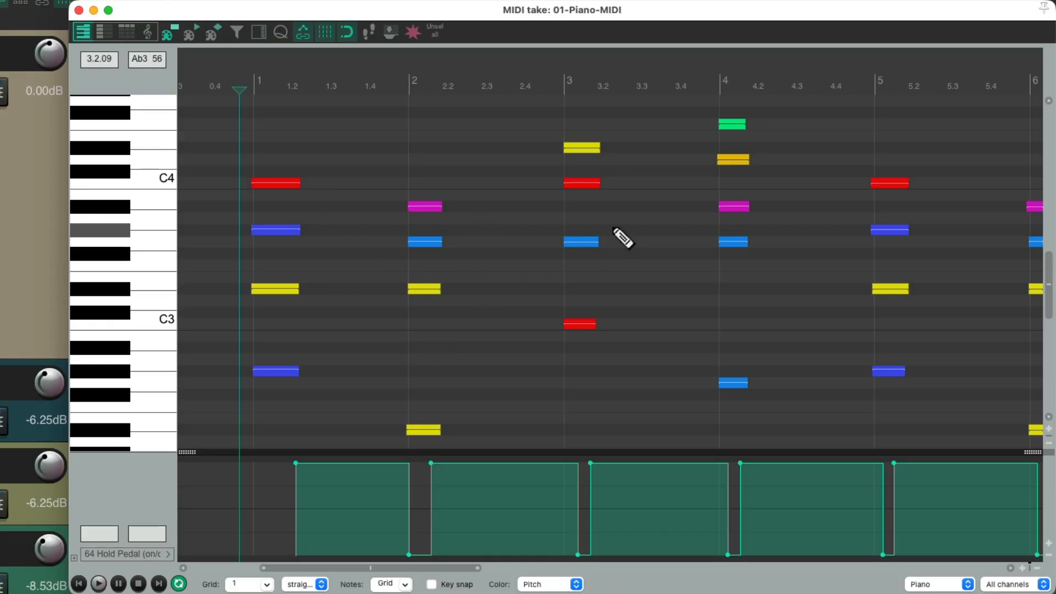
pyautogui.moveTo(630, 303)
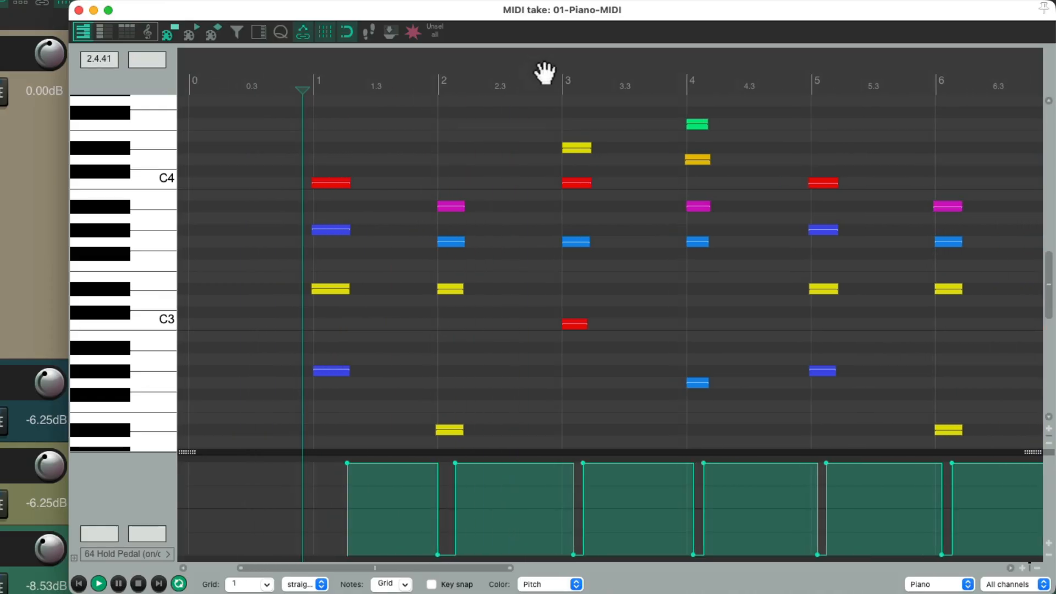
# Scroll through the piano take in the MIDI editor with the CC64 Hold Pedal lane visible
pyautogui.hscroll(3)
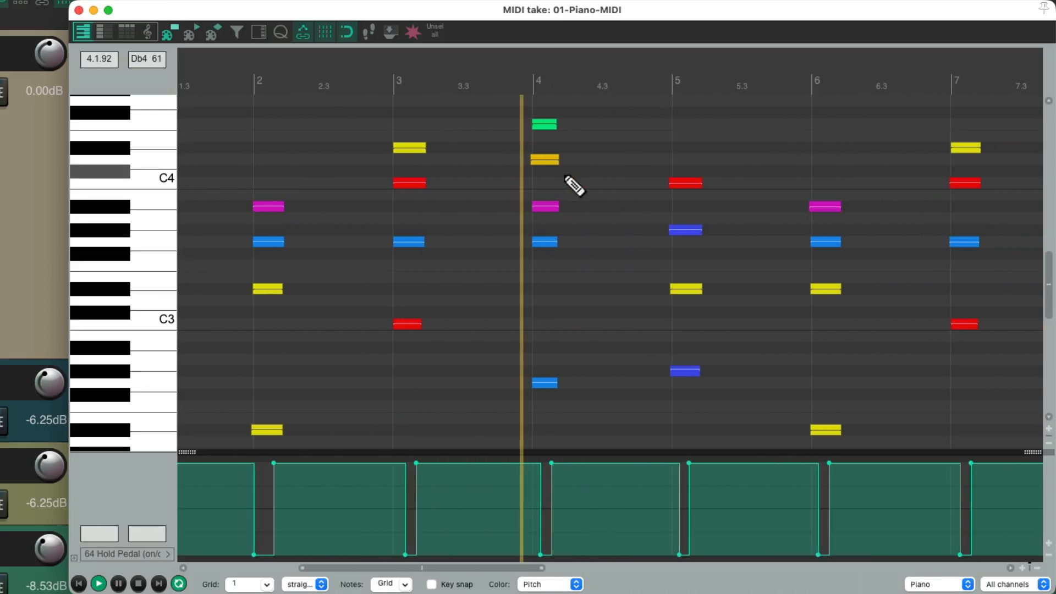
pyautogui.hscroll(3)
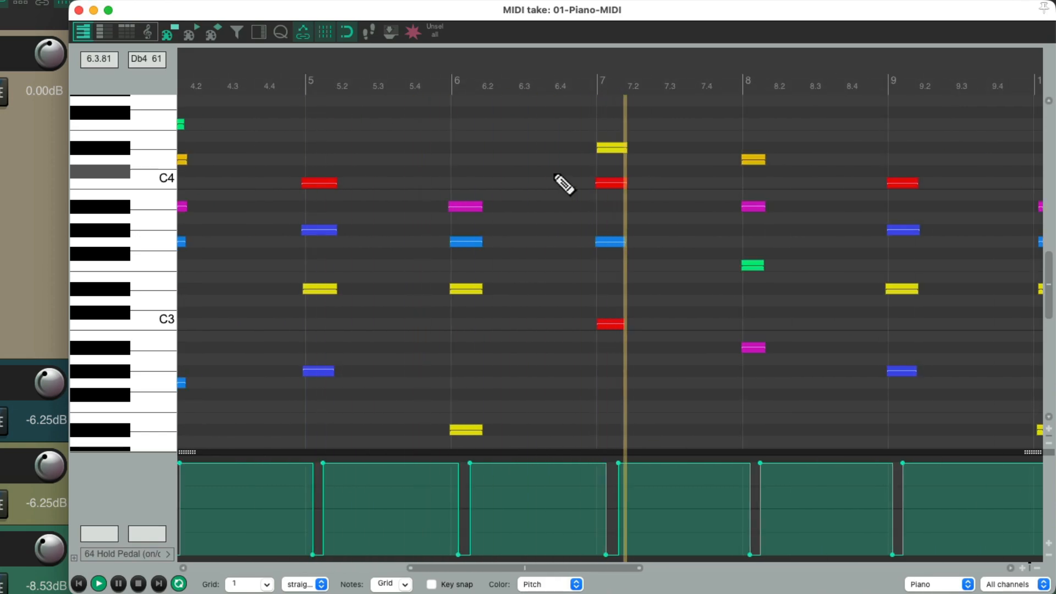
pyautogui.hscroll(3)
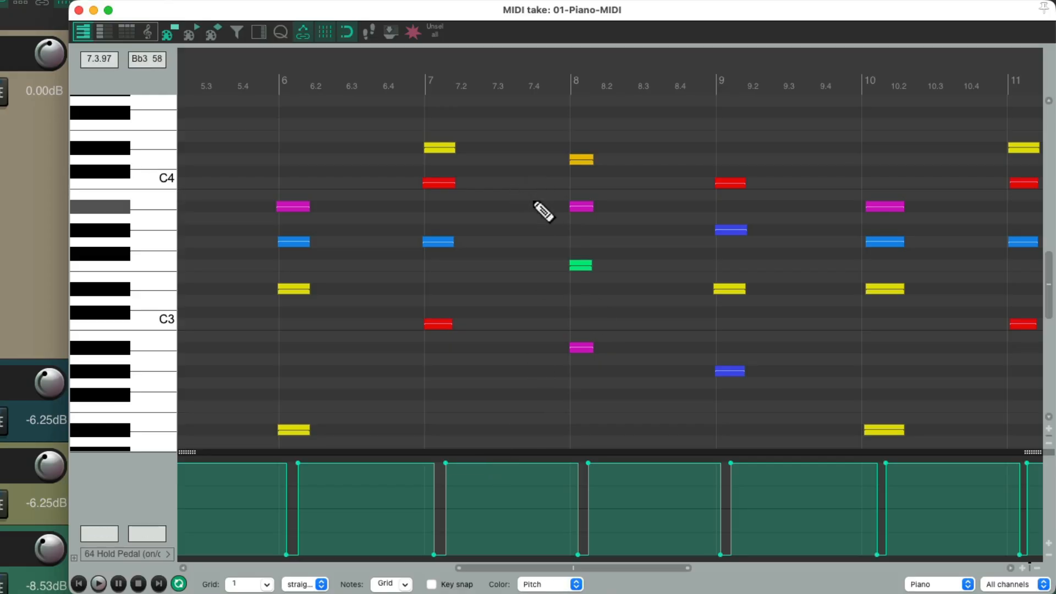
pyautogui.moveTo(482, 225)
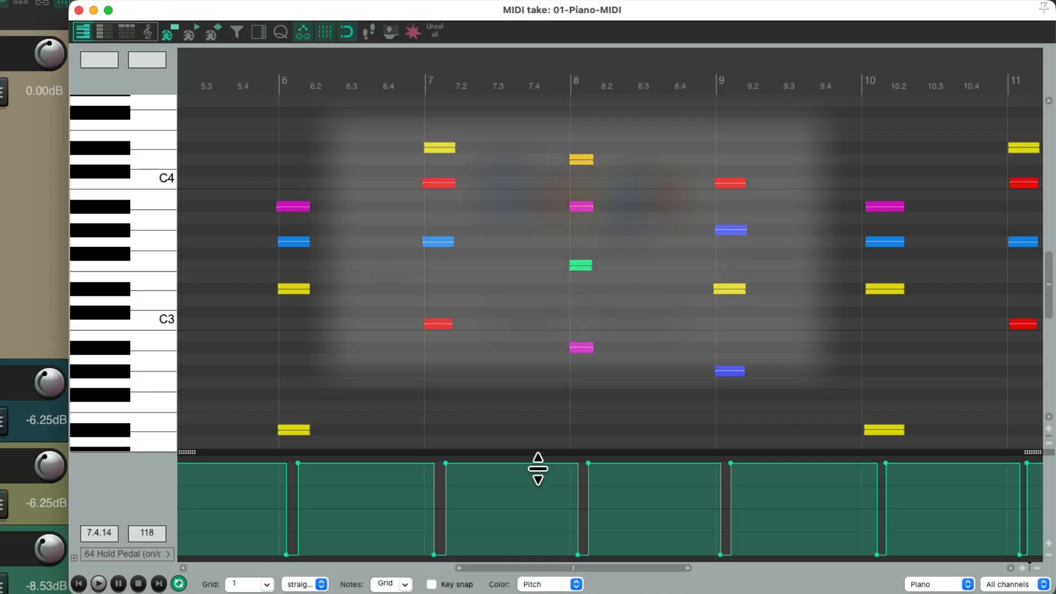
# Search stash.reaper.fm uploads for 'sustain' and open the MPL Sustain Pedal to Note Length Conversion upload
pyautogui.write('reape')
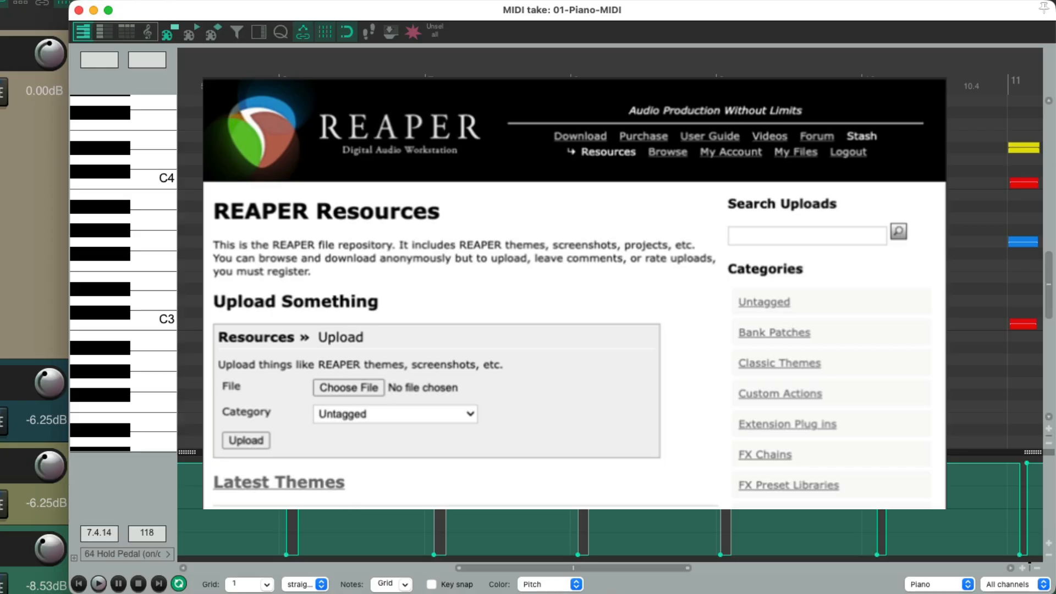
pyautogui.click(806, 235)
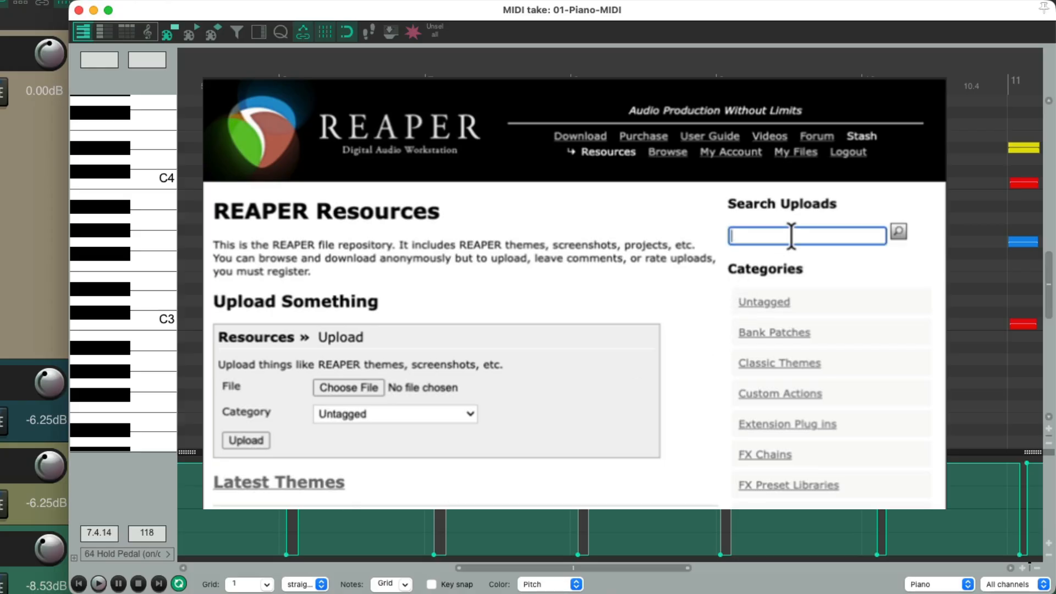
pyautogui.write('sustain')
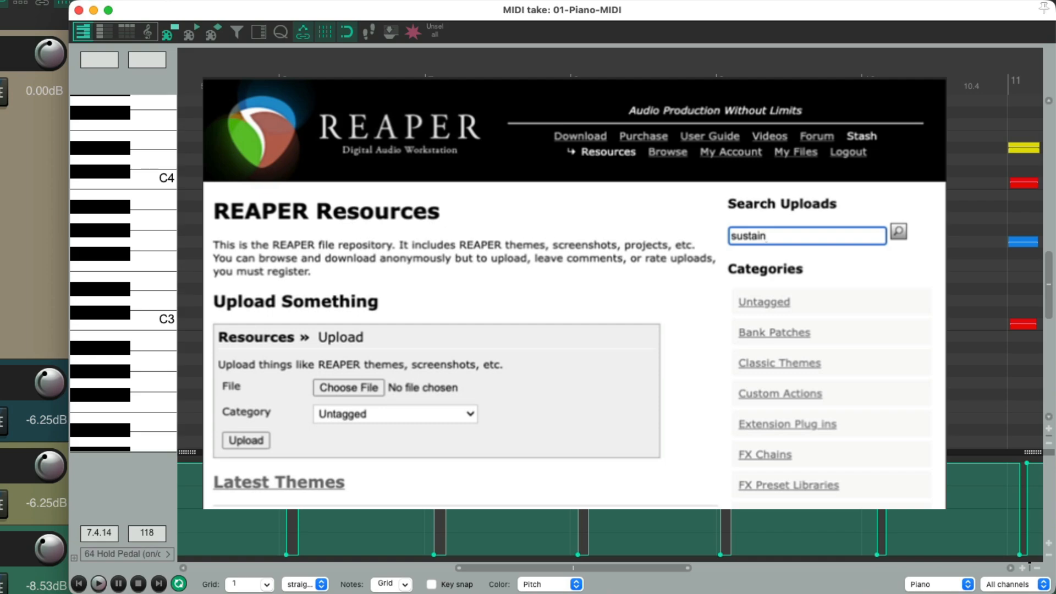
pyautogui.click(898, 231)
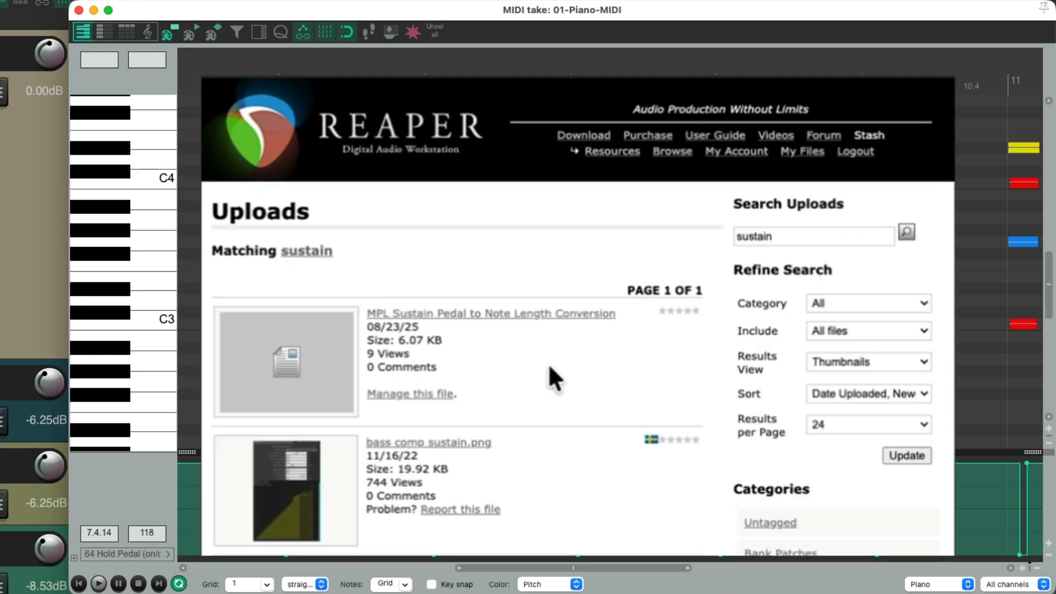
pyautogui.moveTo(488, 345)
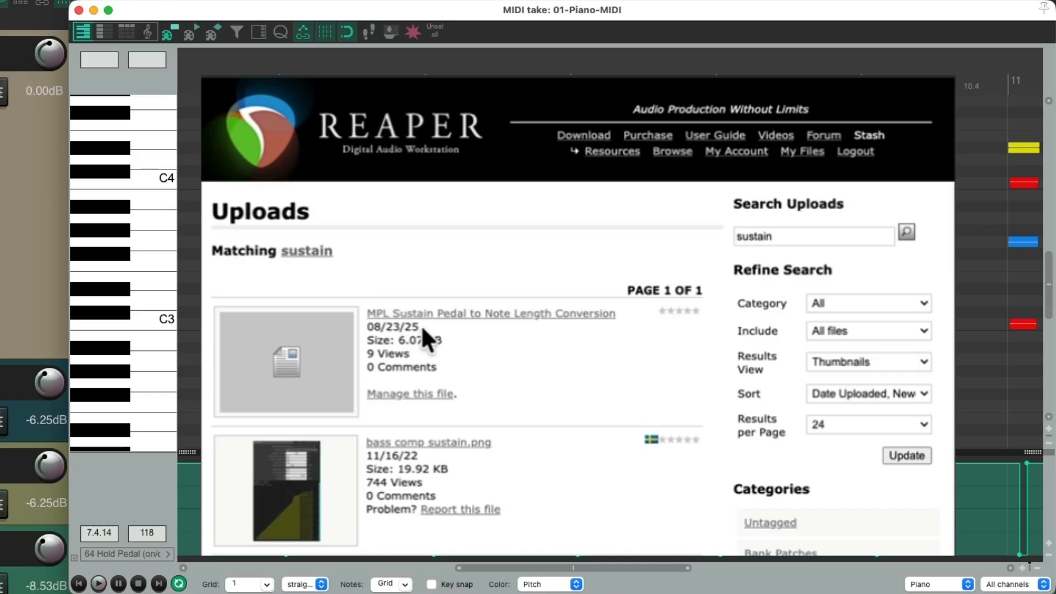
pyautogui.click(490, 313)
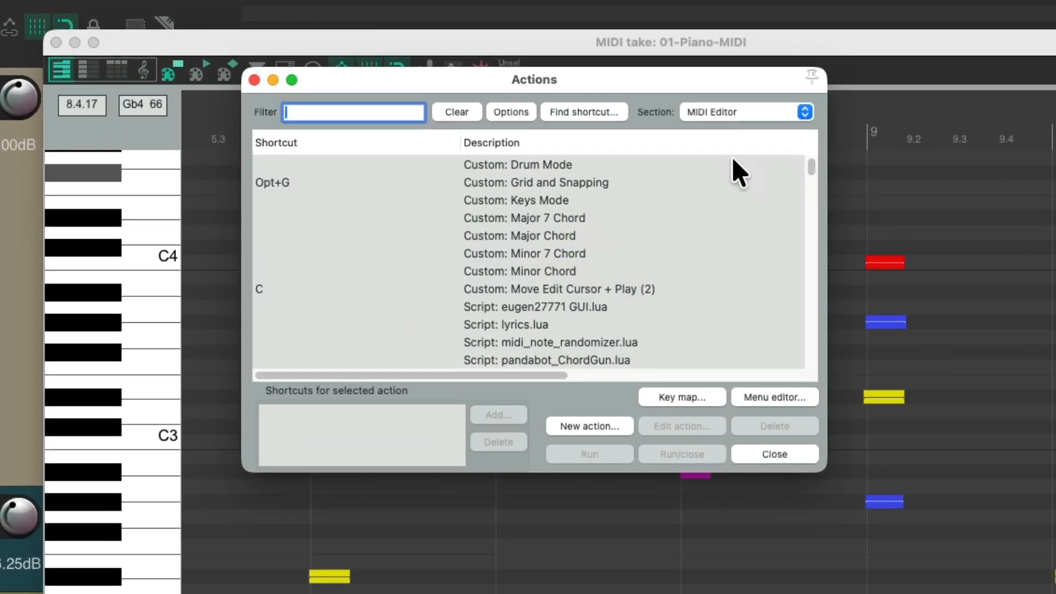
pyautogui.moveTo(734, 144)
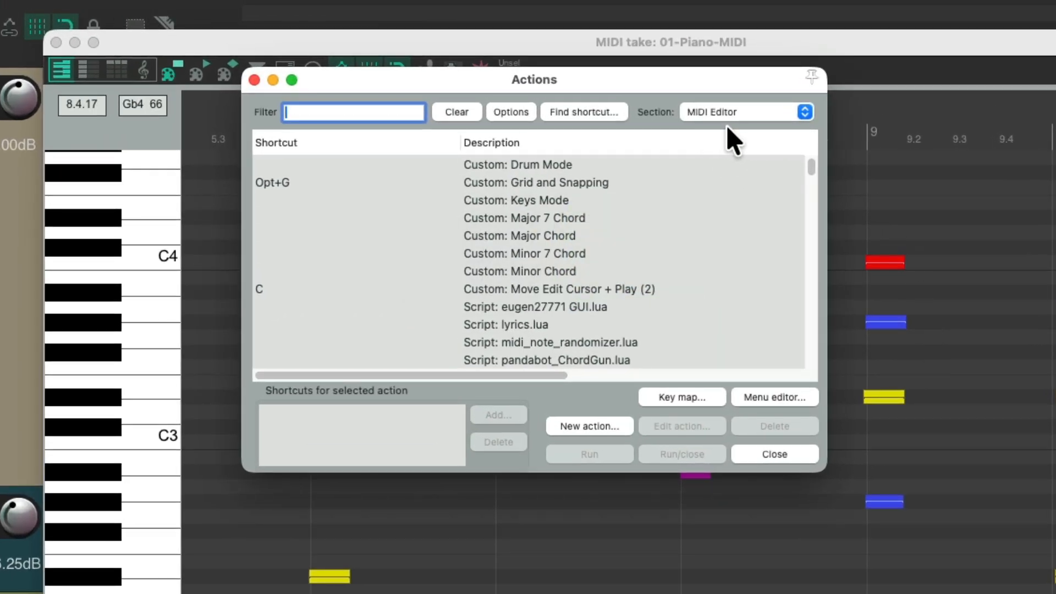
pyautogui.moveTo(609, 435)
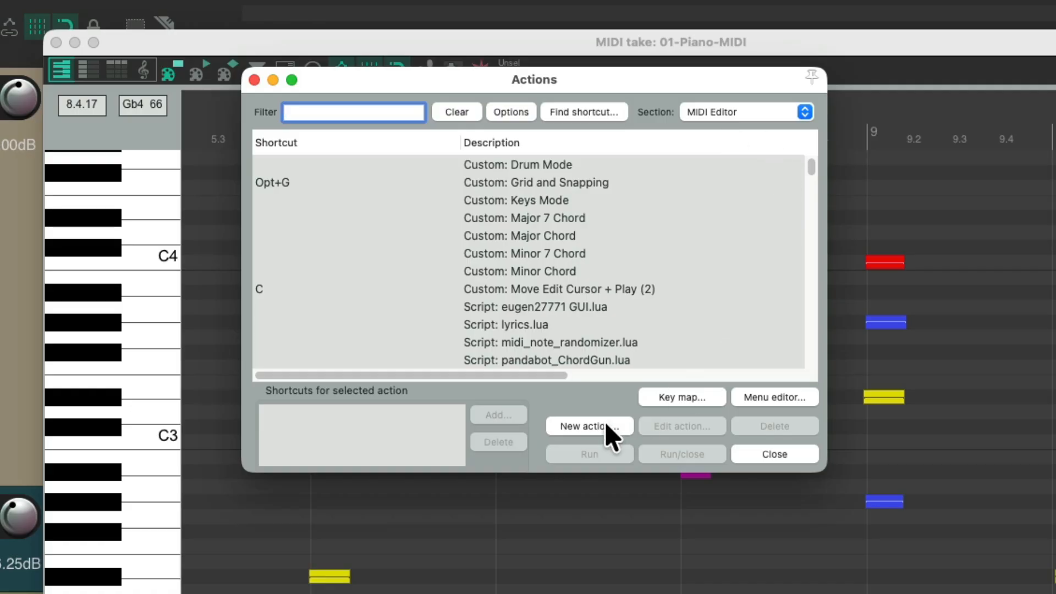
# Show the New action menu in the MIDI editor's action list
pyautogui.click(588, 425)
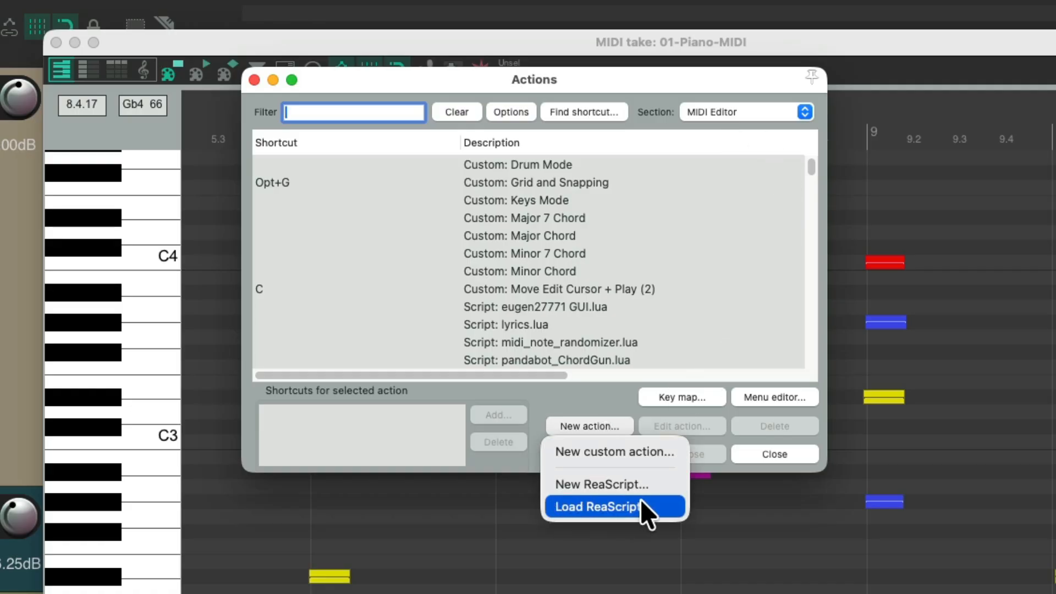
# Load 'mpl_Convert CC64 sustain to note-off and remove.lua' from Downloads as a MIDI editor action
pyautogui.click(598, 506)
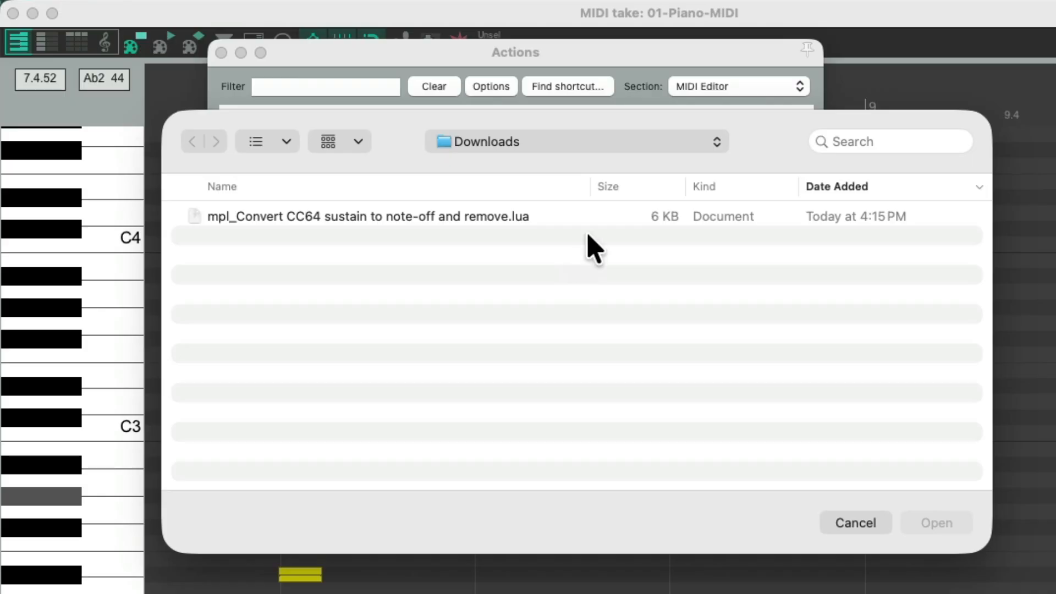
pyautogui.moveTo(557, 158)
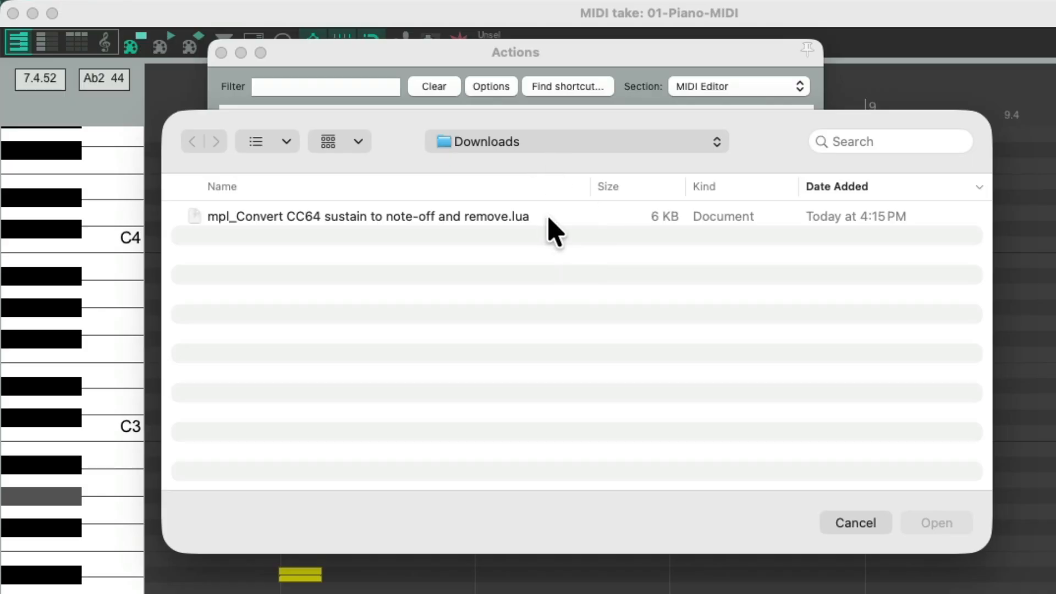
pyautogui.moveTo(296, 259)
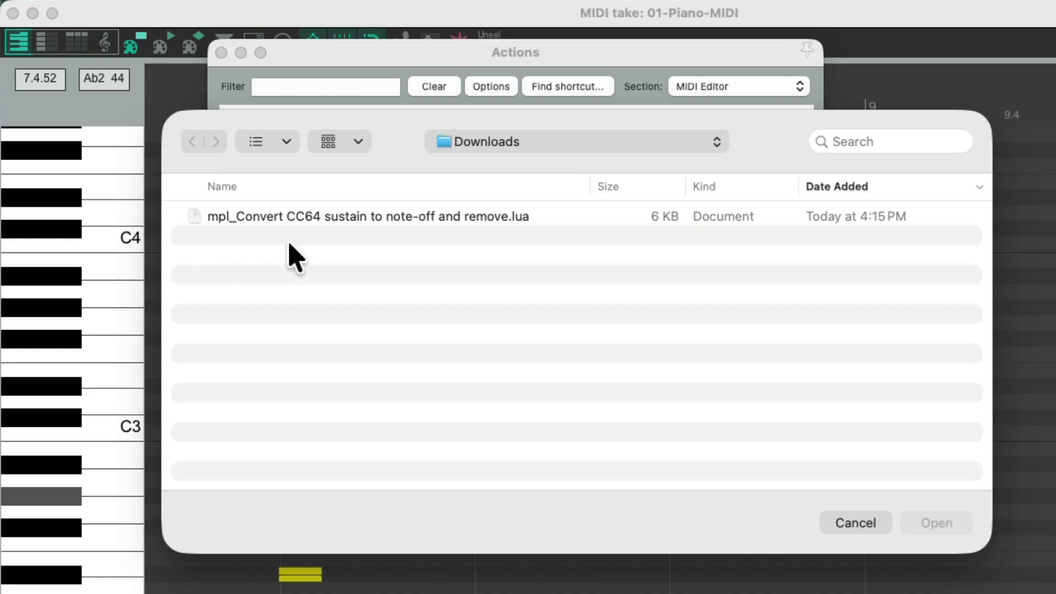
pyautogui.moveTo(327, 239)
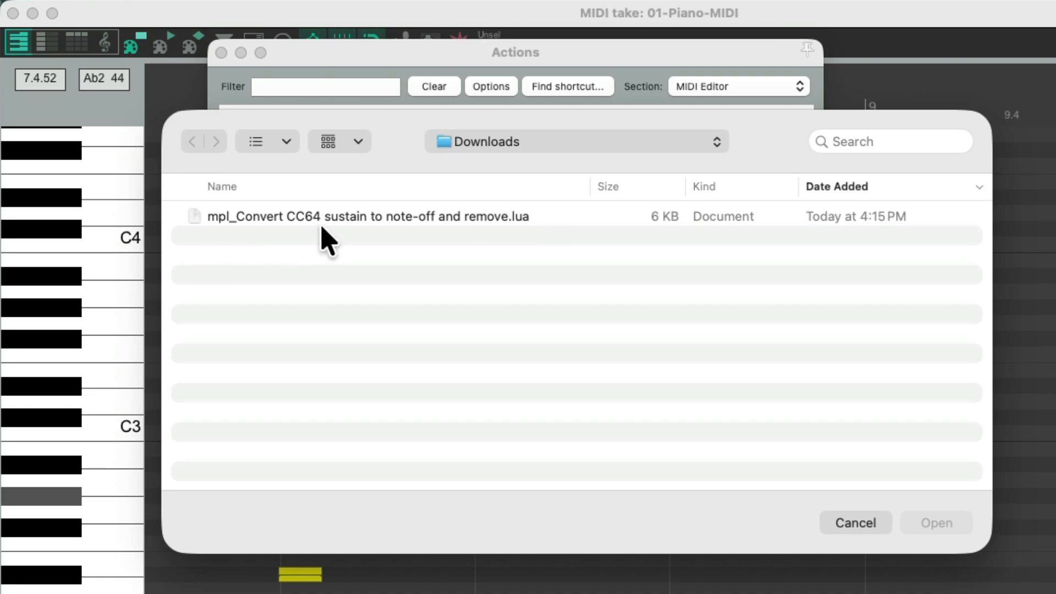
pyautogui.moveTo(428, 246)
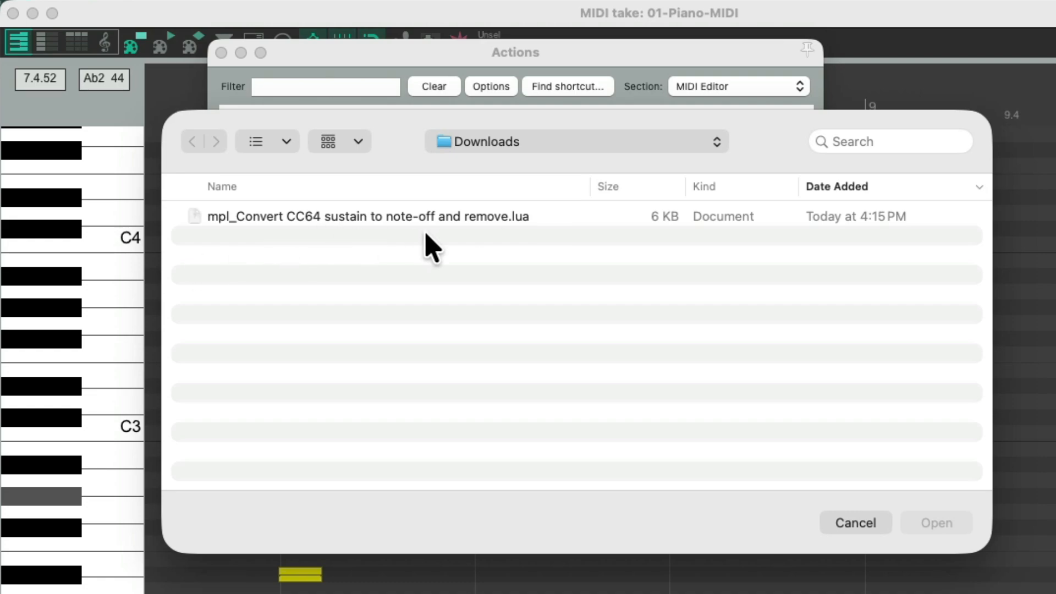
pyautogui.moveTo(476, 245)
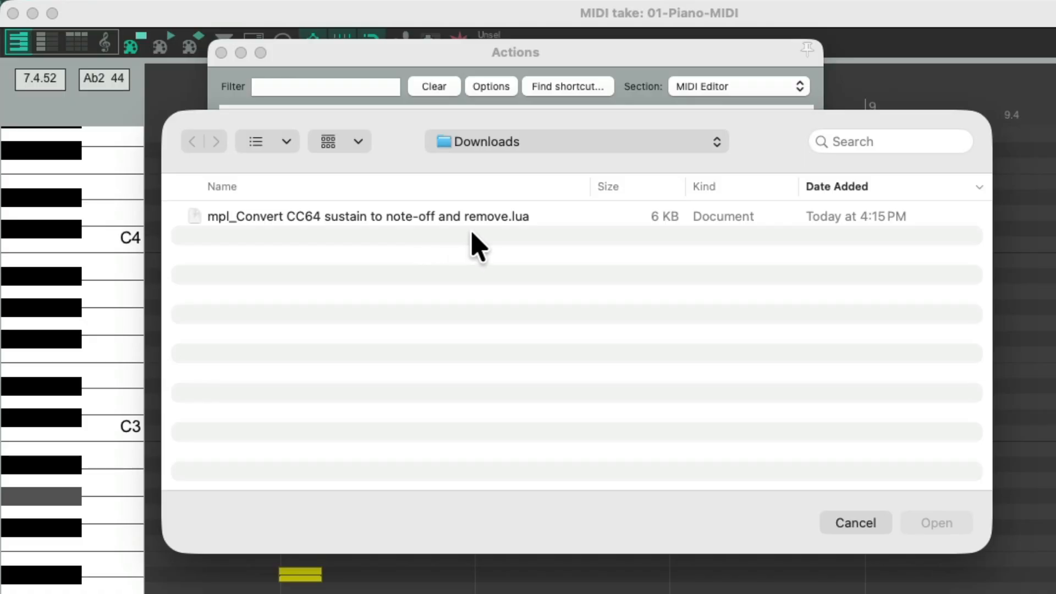
pyautogui.click(367, 216)
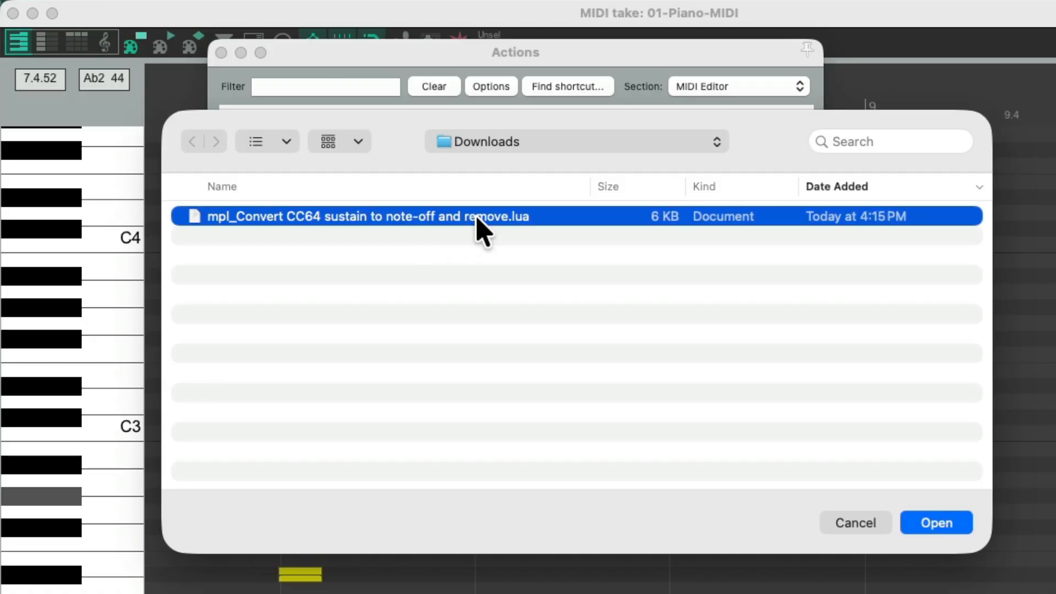
pyautogui.click(935, 522)
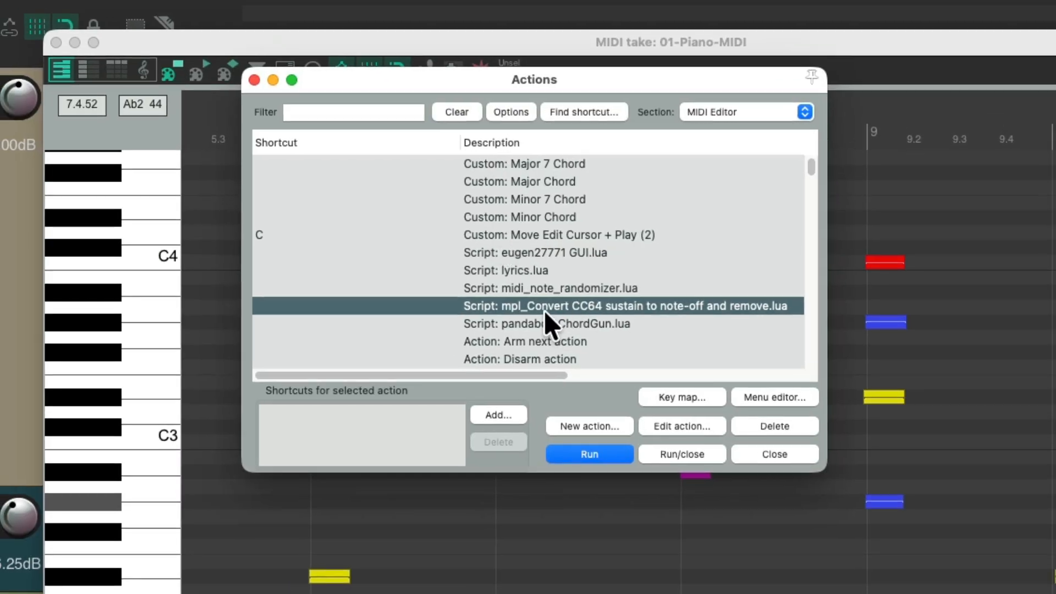
pyautogui.moveTo(571, 316)
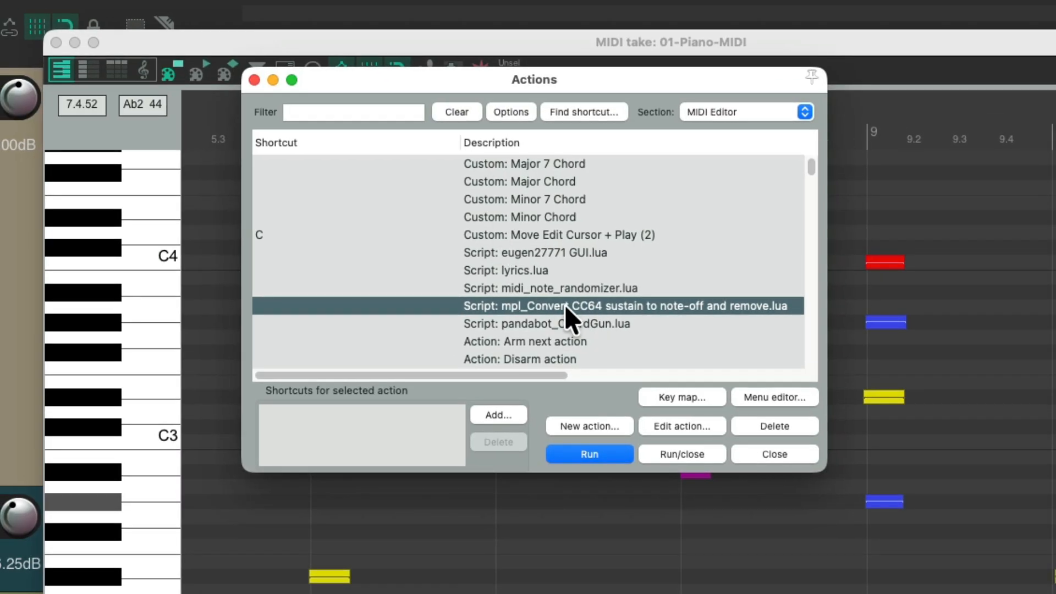
# Select the mpl_Convert CC64 sustain script in the Actions window
pyautogui.click(587, 453)
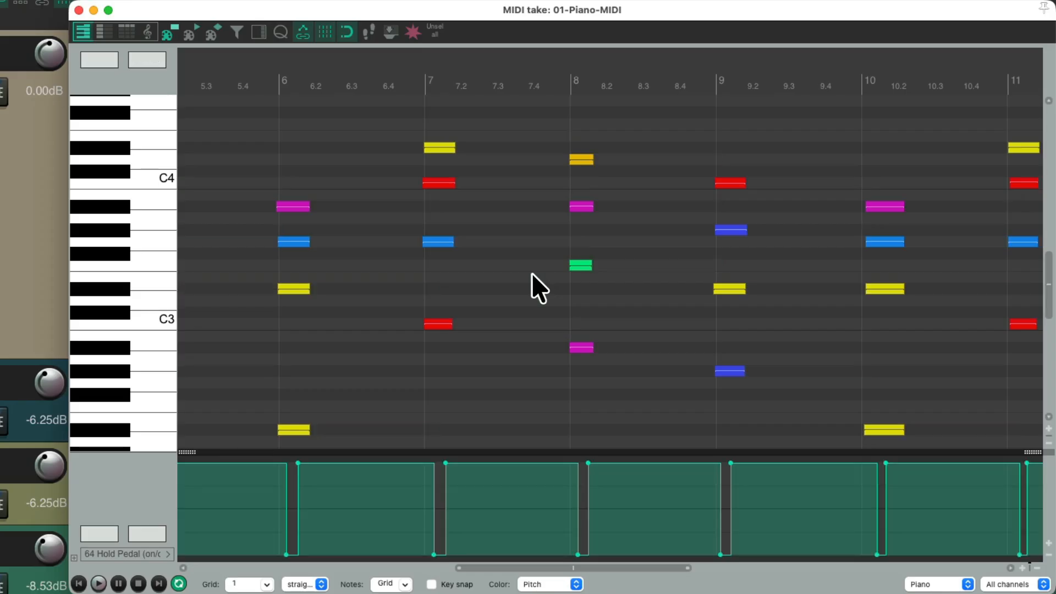
pyautogui.moveTo(536, 259)
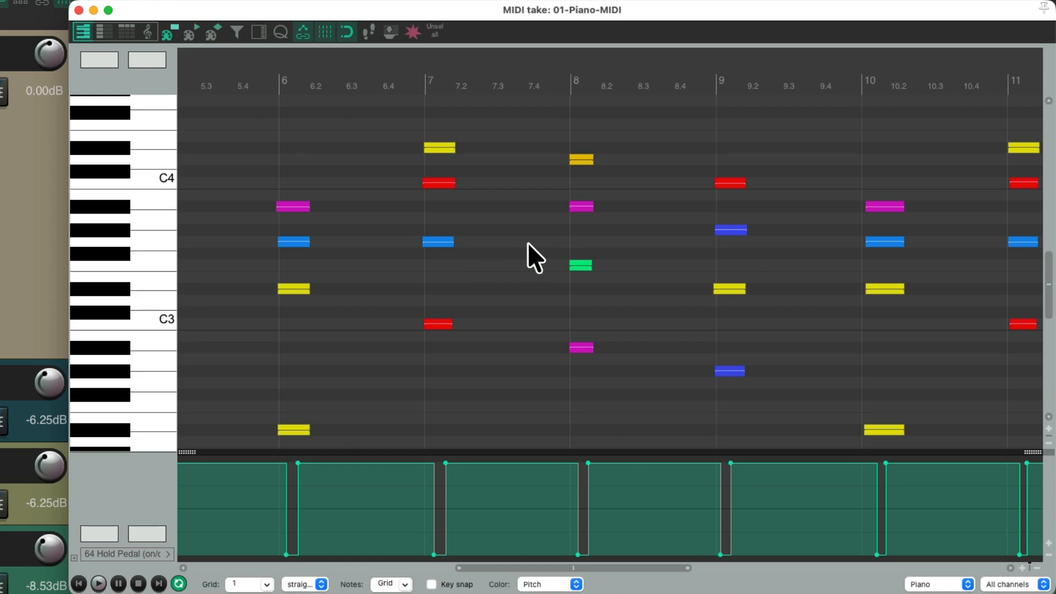
pyautogui.moveTo(538, 487)
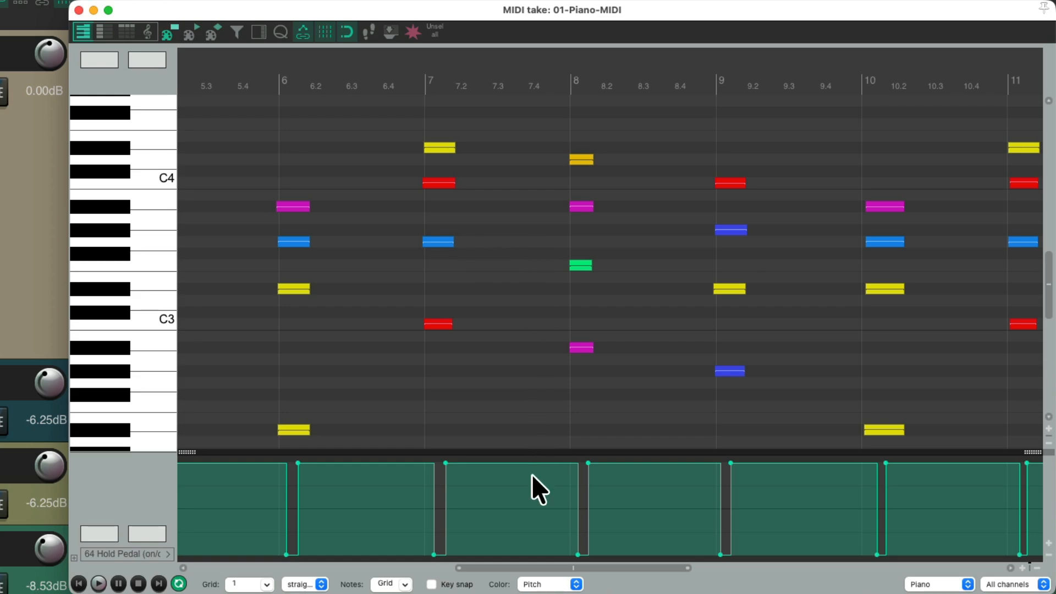
pyautogui.moveTo(503, 293)
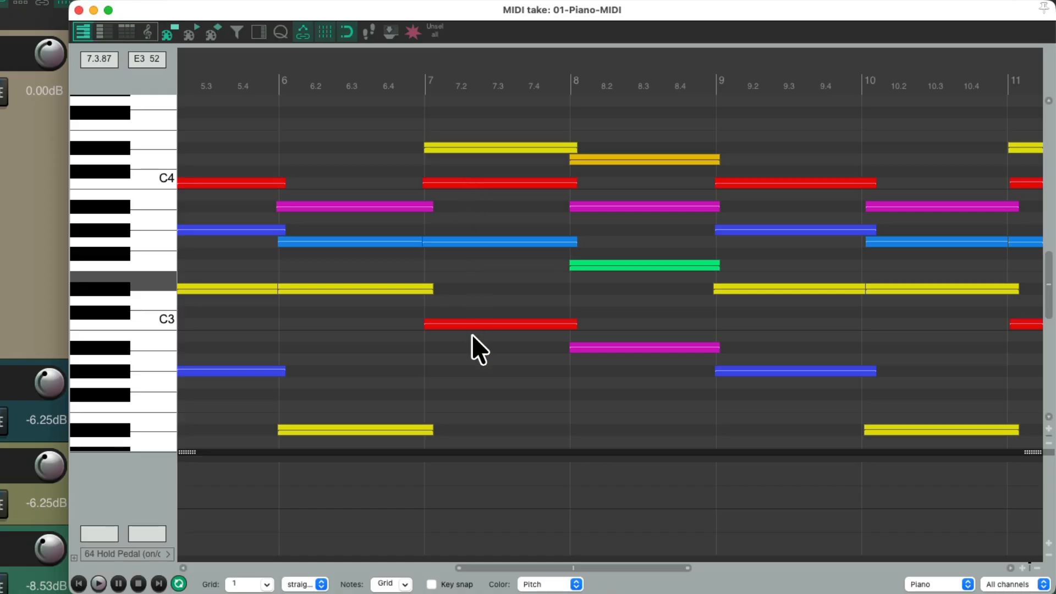
pyautogui.moveTo(528, 485)
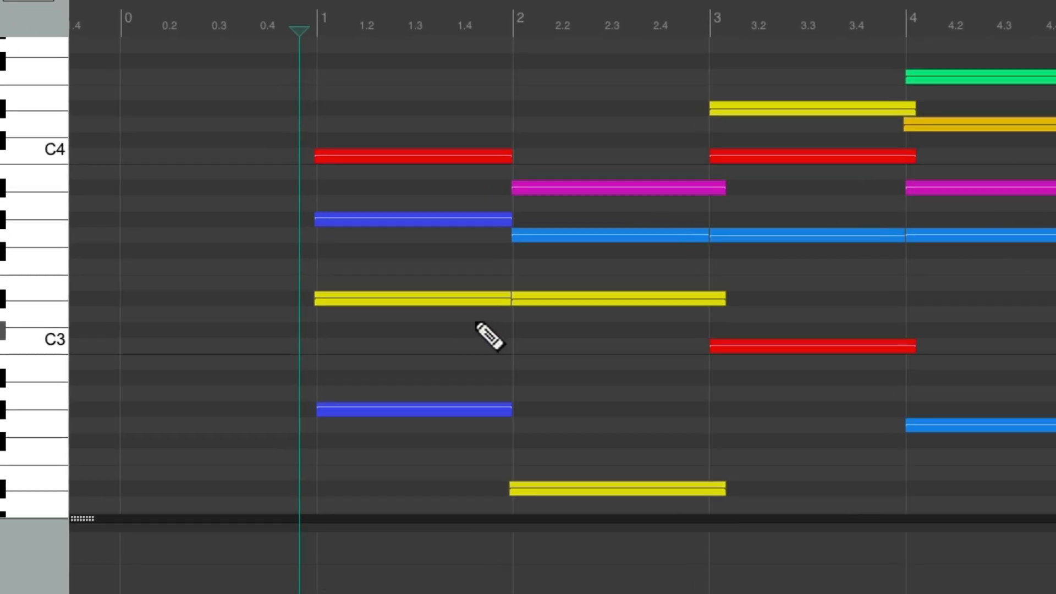
pyautogui.moveTo(518, 323)
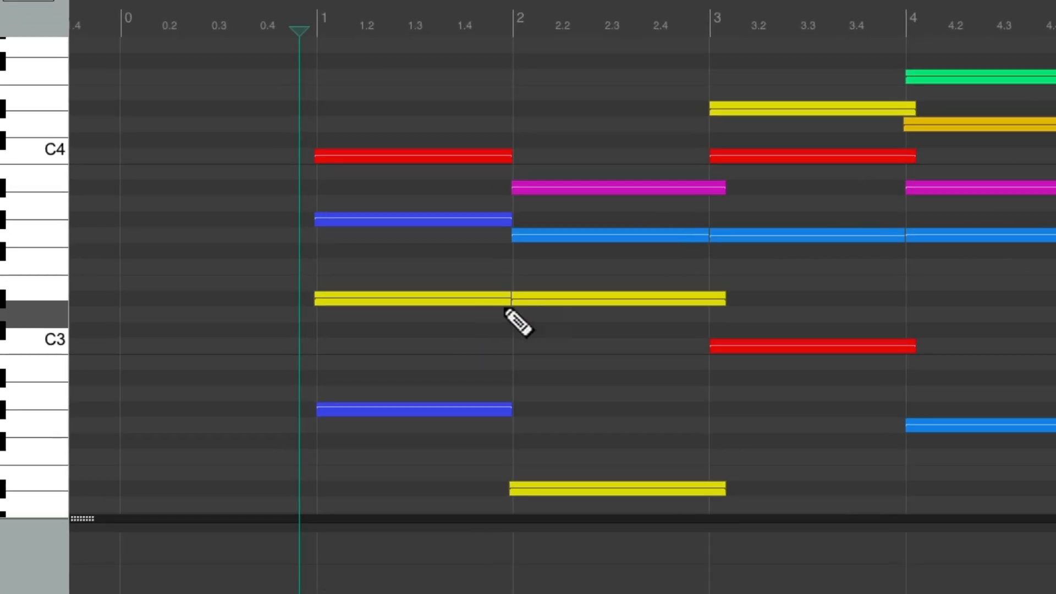
pyautogui.moveTo(539, 325)
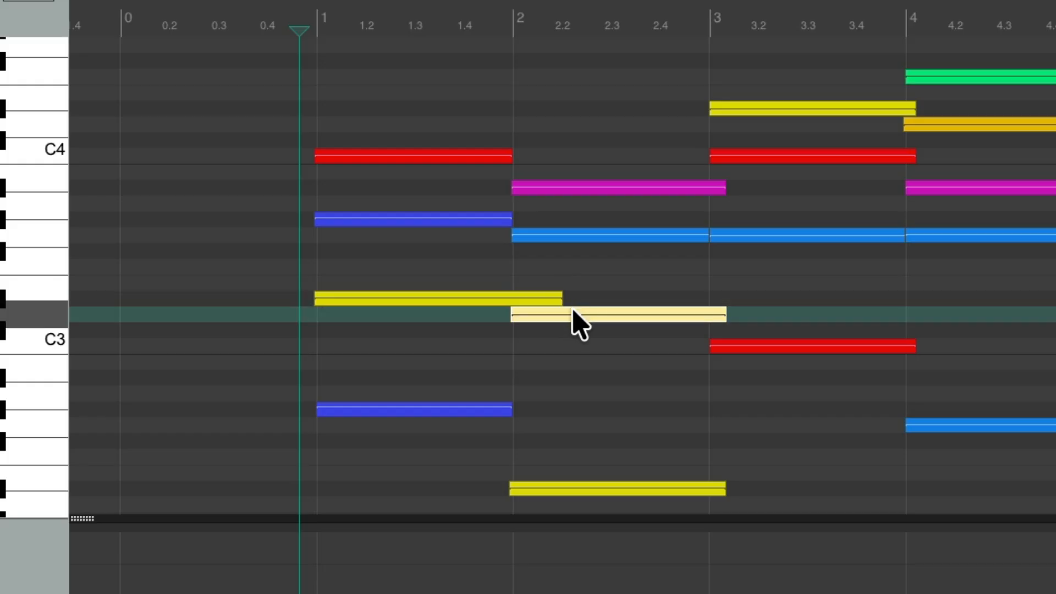
pyautogui.moveTo(558, 309)
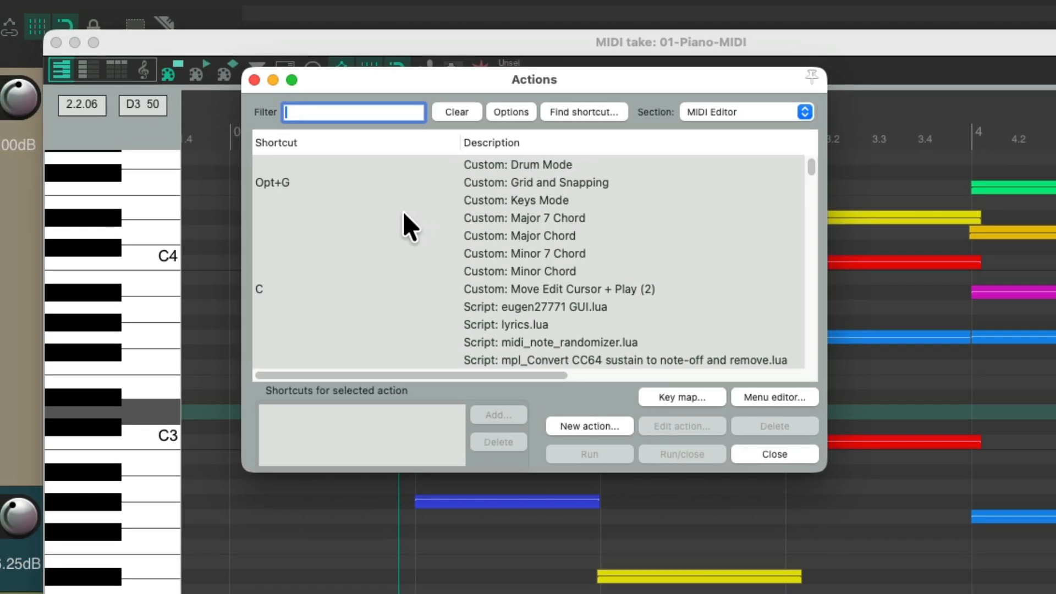
# Filter actions for 'overlap' and run 'Correct overlapping notes' on the piano notes
pyautogui.write('overlap')
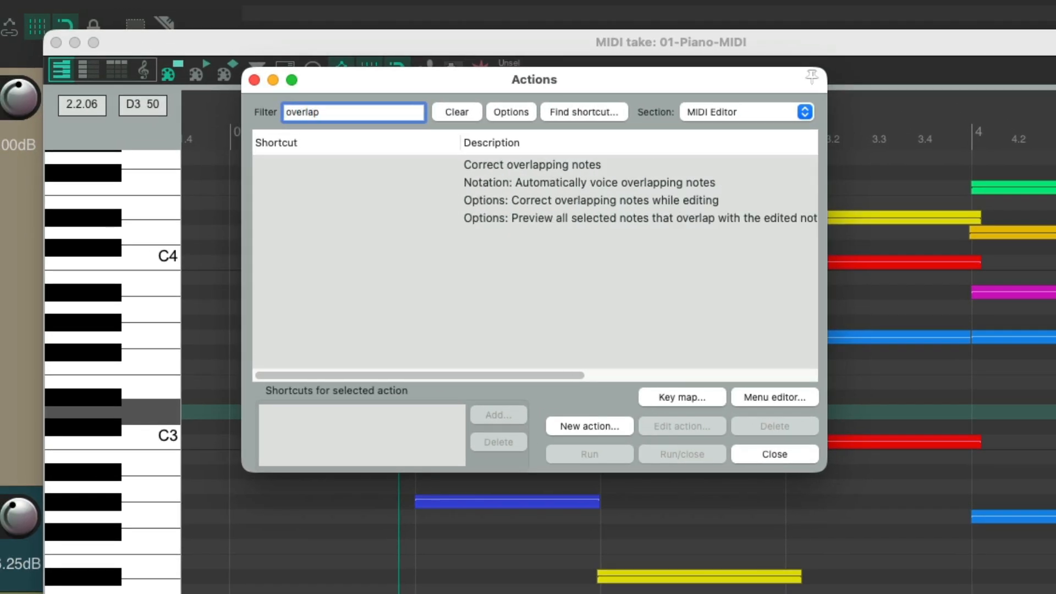
pyautogui.click(531, 164)
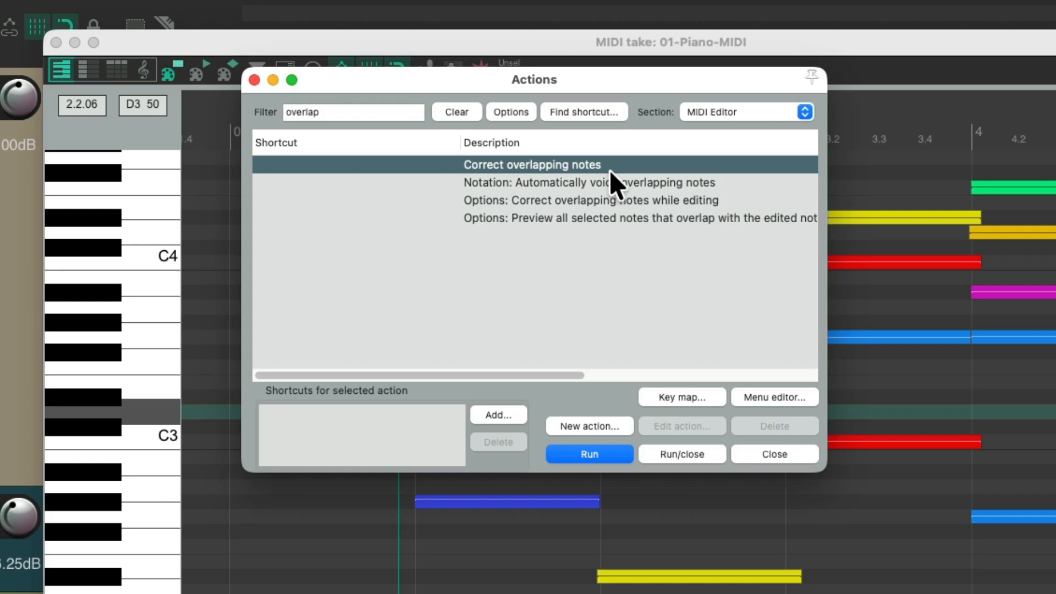
pyautogui.click(587, 453)
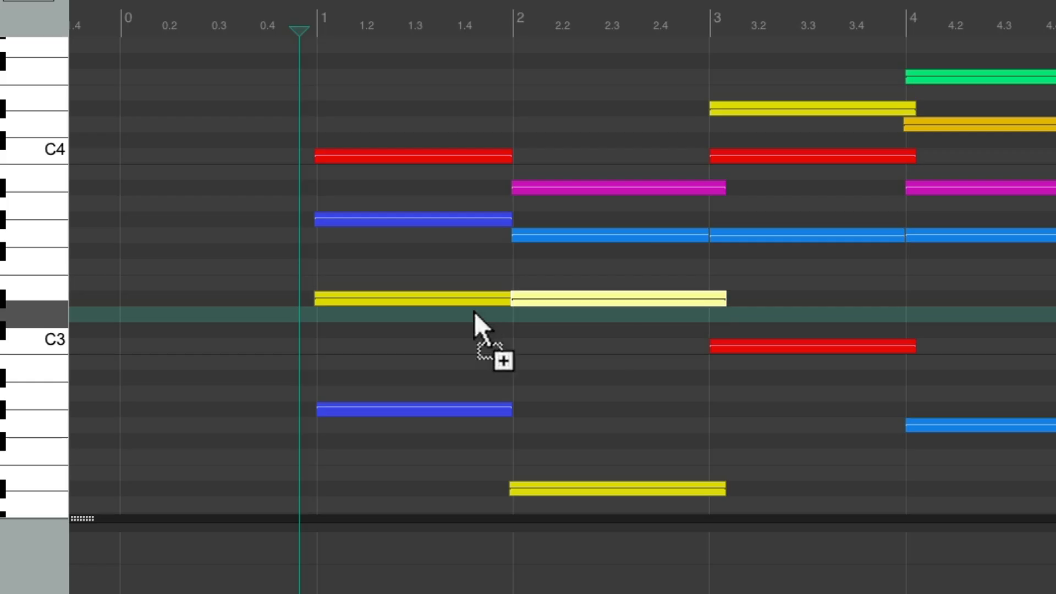
pyautogui.moveTo(548, 320)
pyautogui.write('sustain')
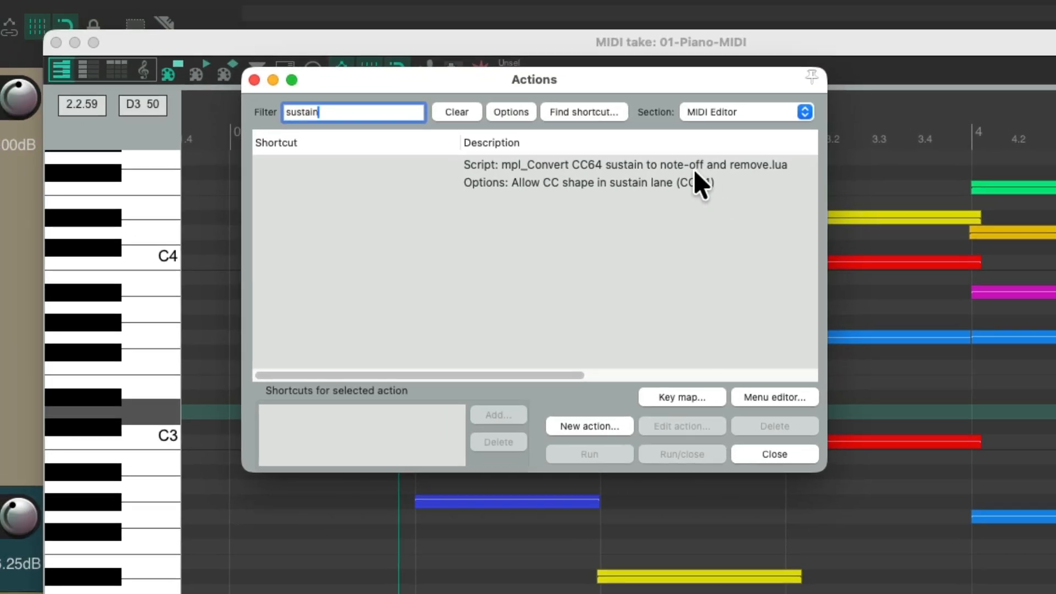
# Build custom action 'Sustain the Note Length' from the mpl sustain script plus 'Correct overlapping notes' and save it
pyautogui.click(589, 425)
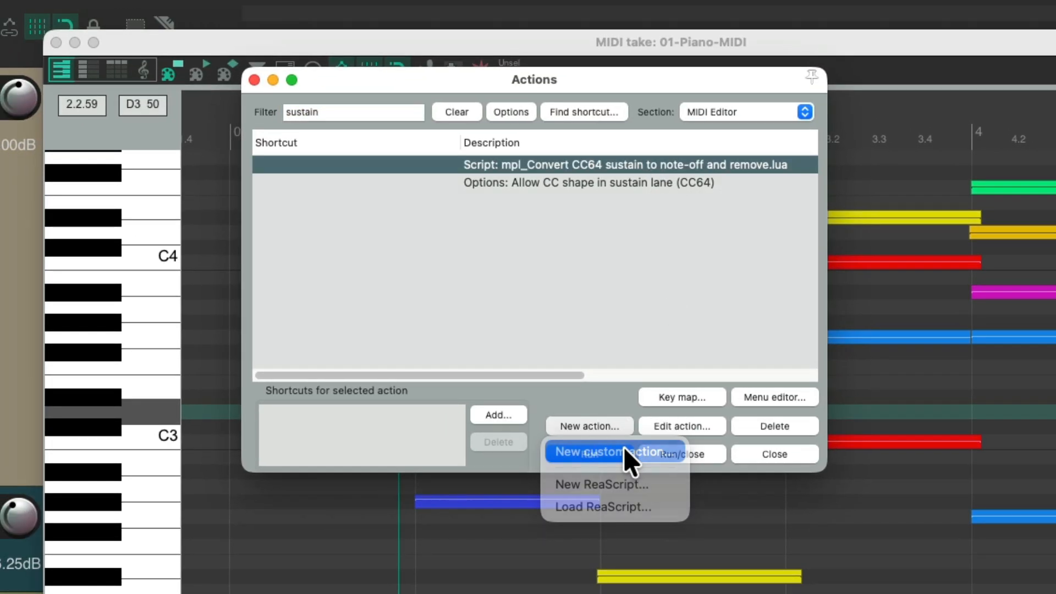
pyautogui.click(609, 452)
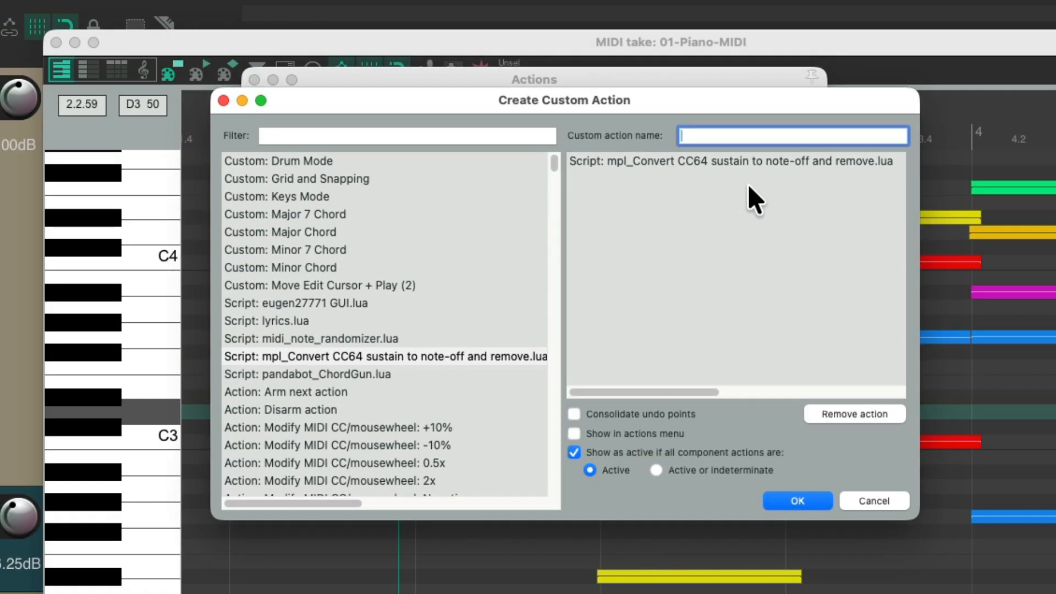
pyautogui.write('overlap')
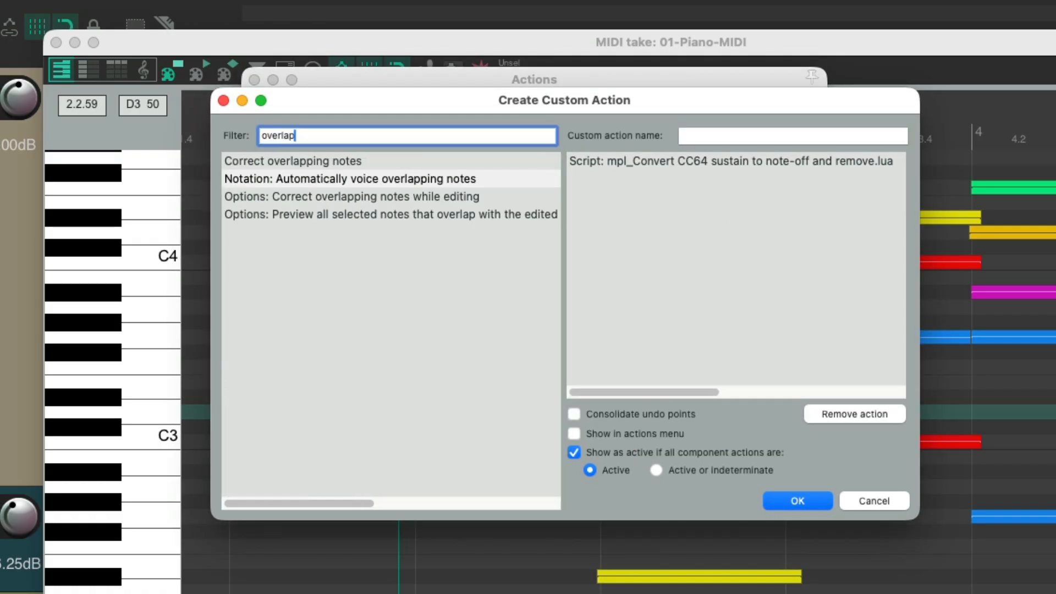
pyautogui.click(292, 161)
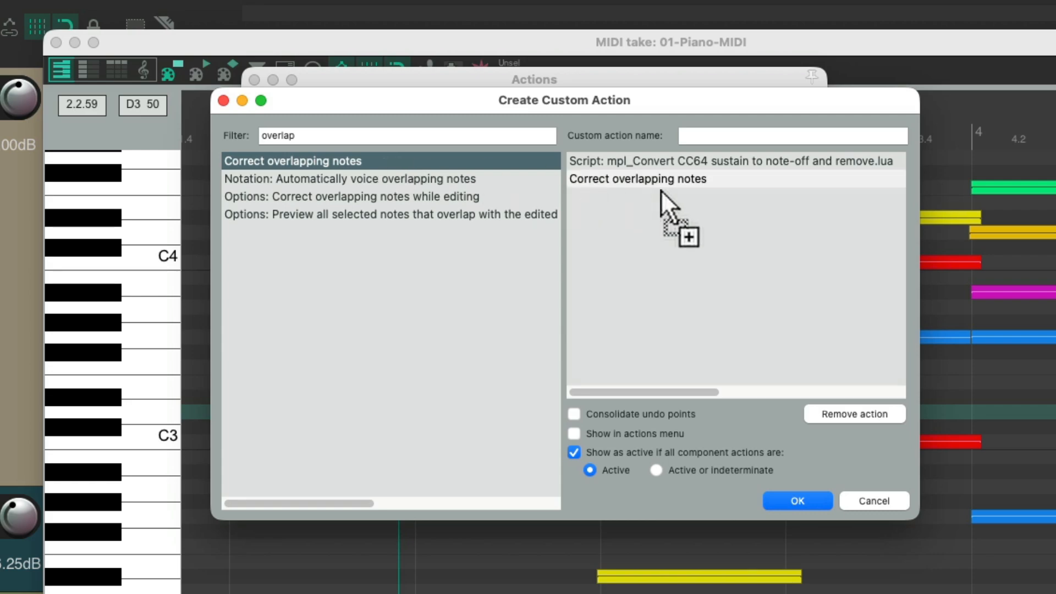
pyautogui.moveTo(749, 202)
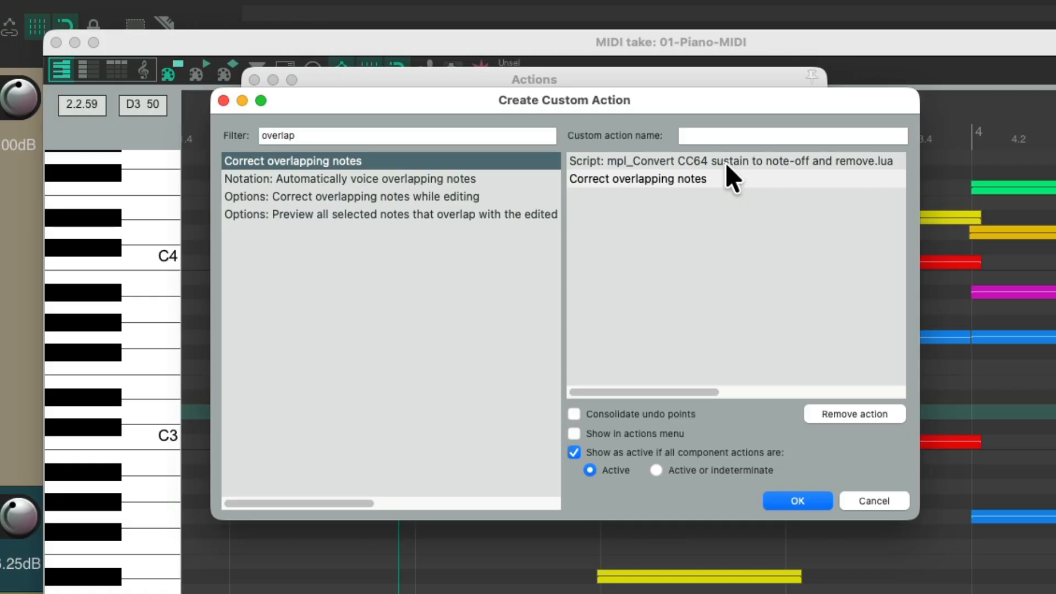
pyautogui.moveTo(741, 168)
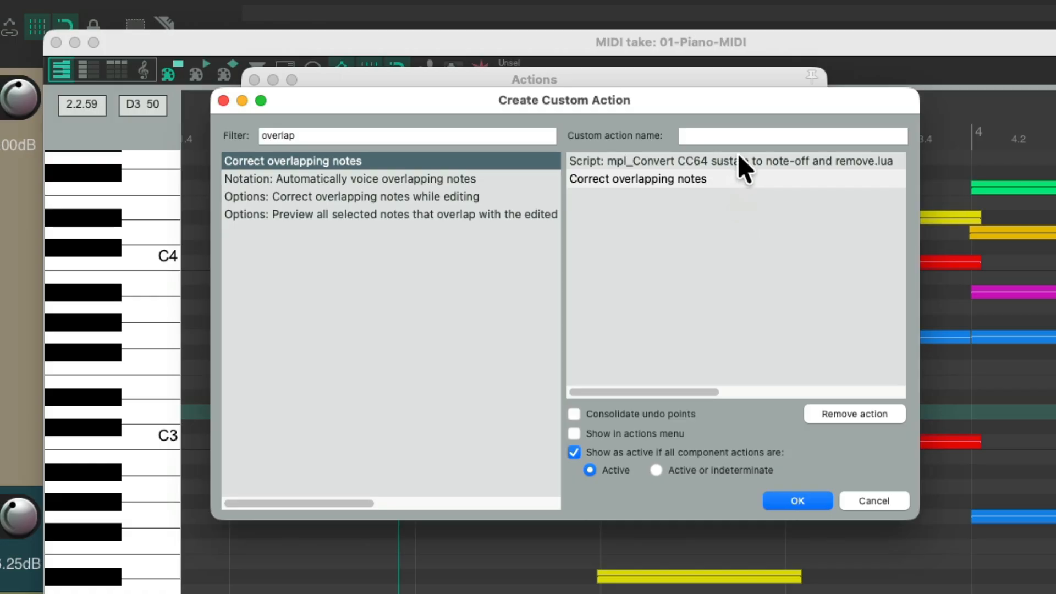
pyautogui.write('Sustain the Note Length')
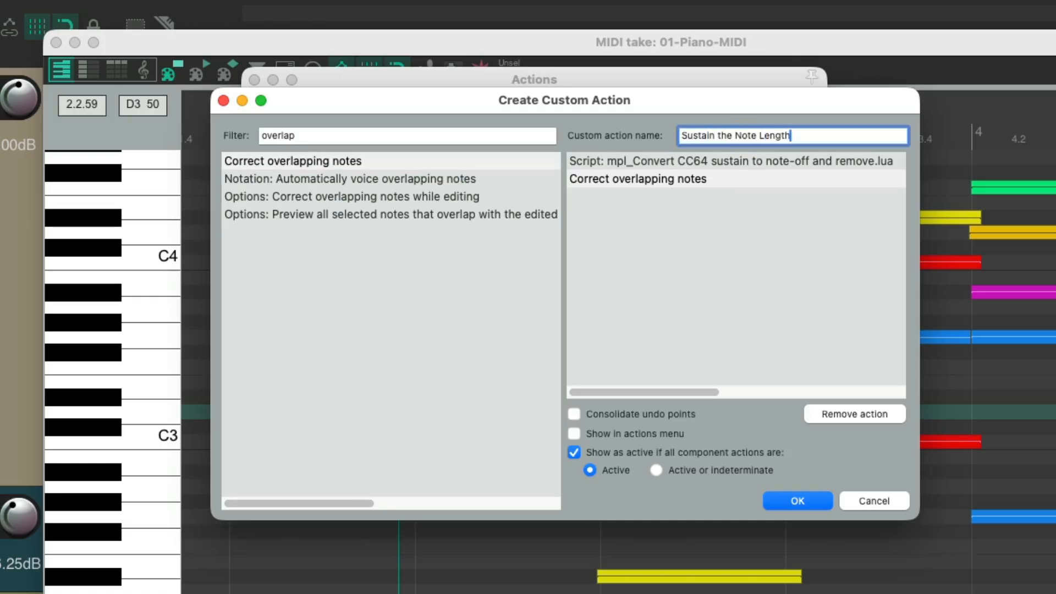
pyautogui.click(796, 500)
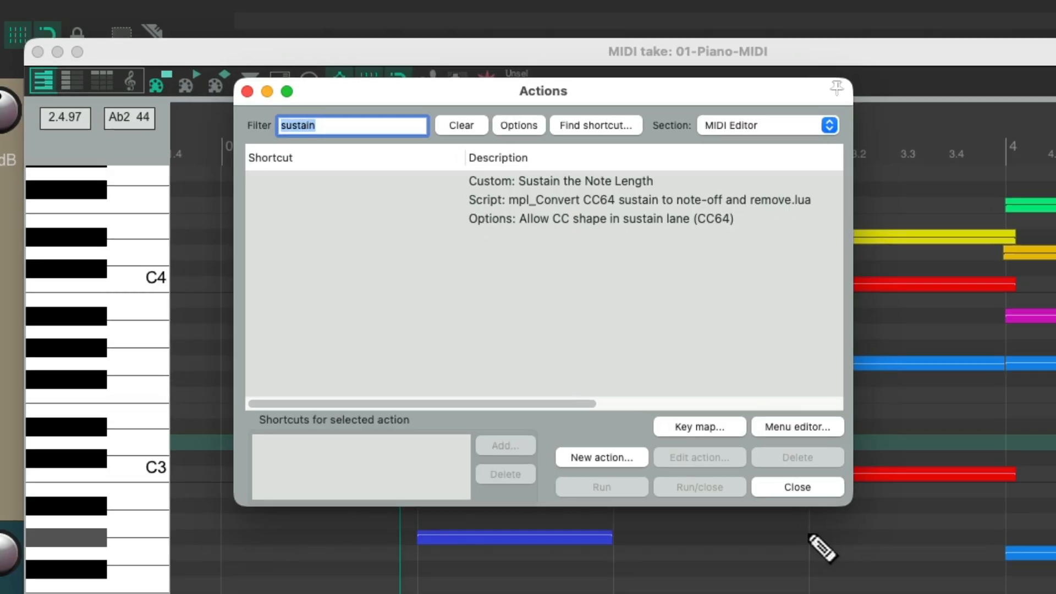
# Assign the Control+D shortcut to 'Custom: Sustain the Note Length'
pyautogui.click(560, 181)
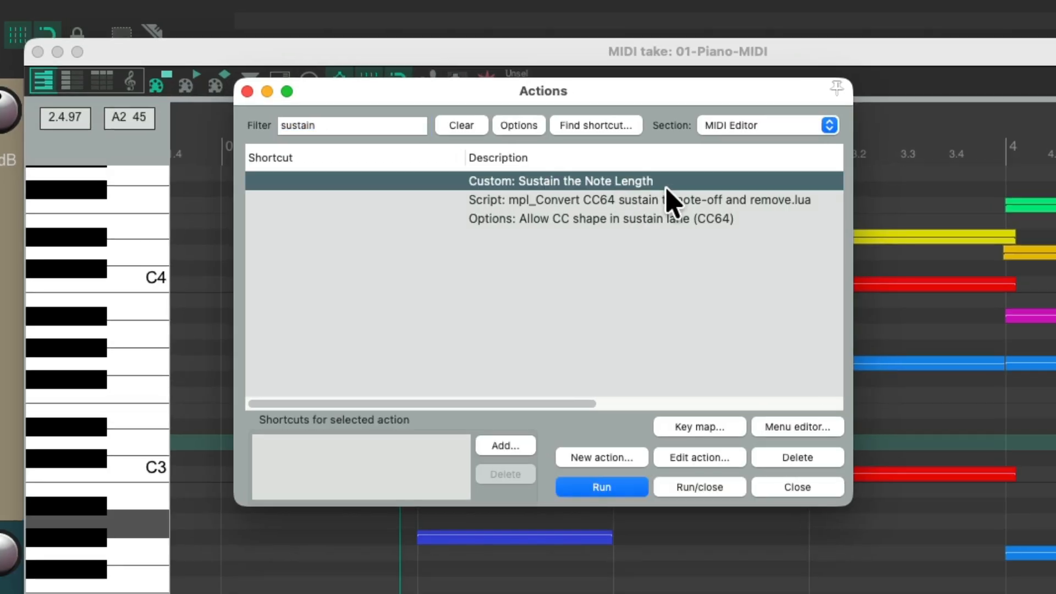
pyautogui.click(504, 445)
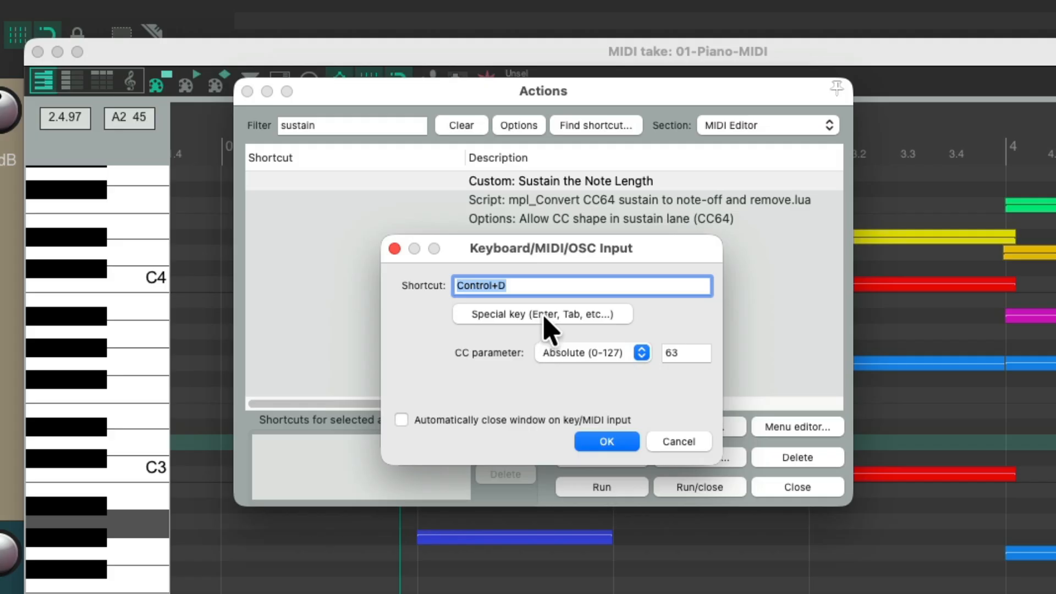
pyautogui.moveTo(554, 297)
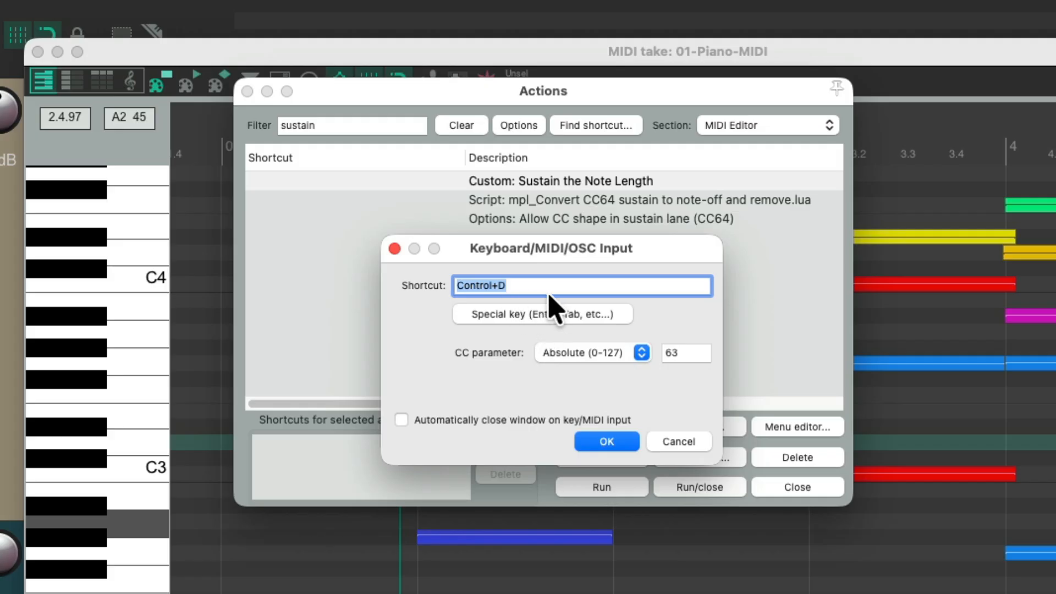
pyautogui.click(605, 441)
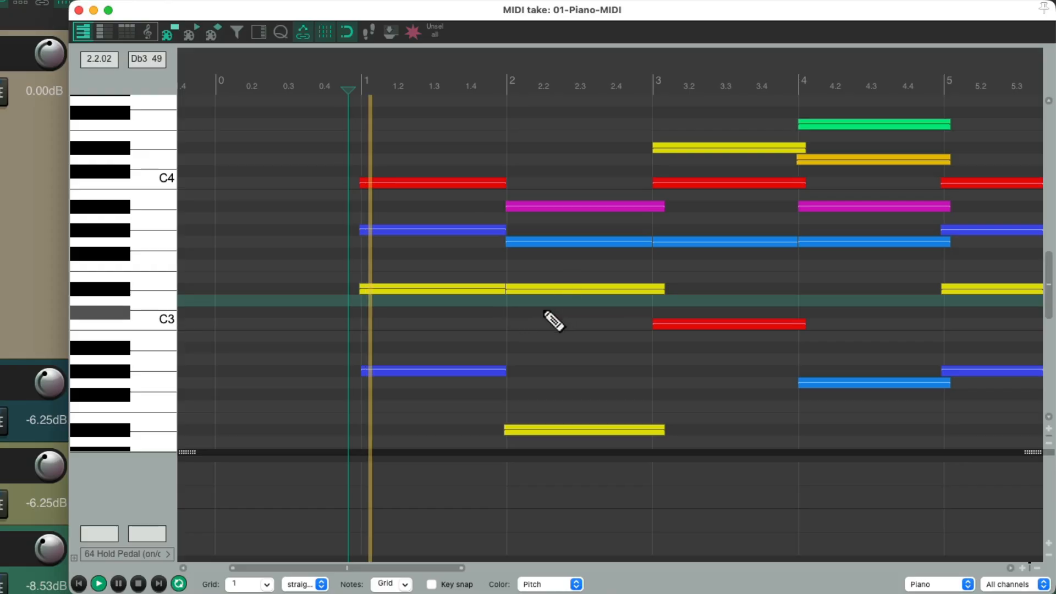
# Play back the converted take and scroll along its sustained, non-overlapping notes
pyautogui.click(530, 86)
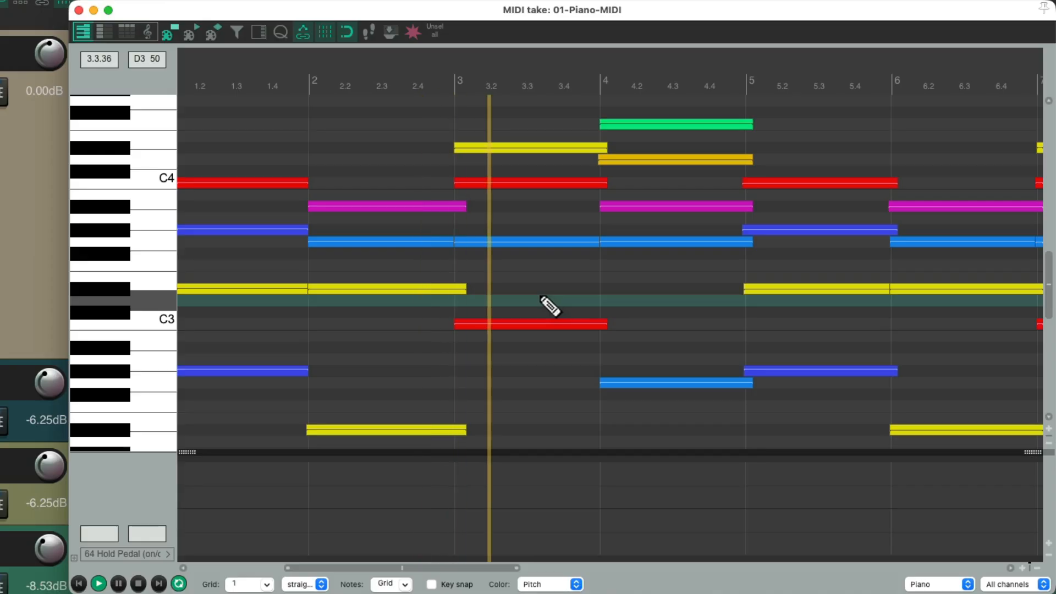
pyautogui.hscroll(3)
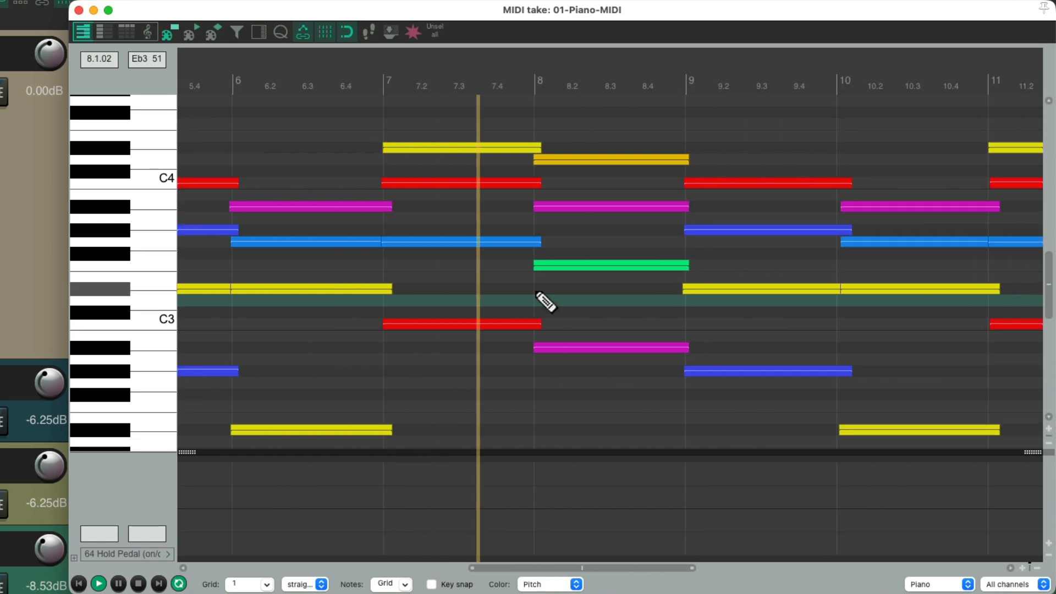
pyautogui.hscroll(3)
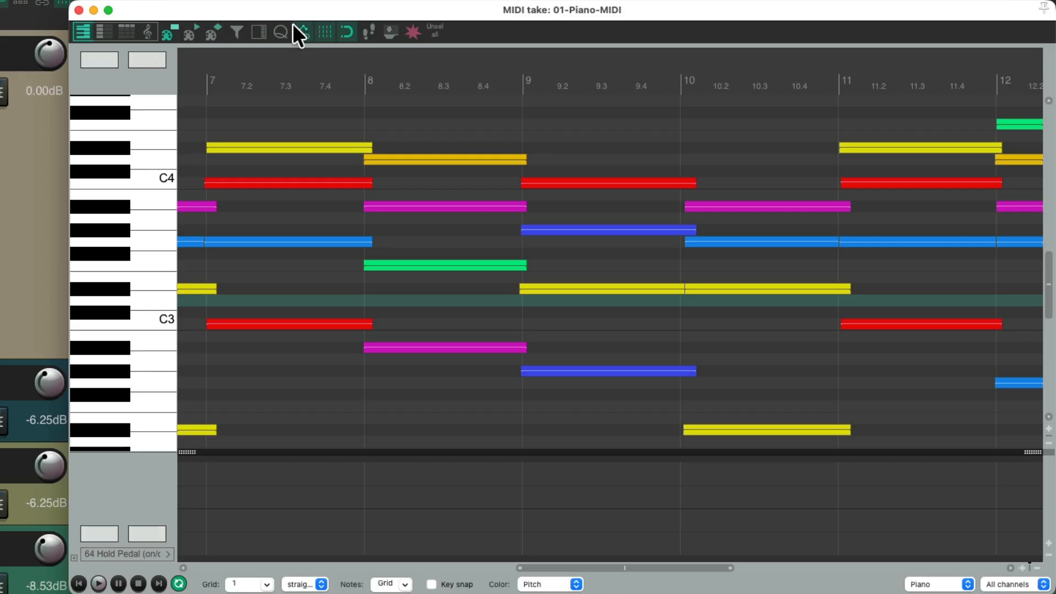
# Quantize all notes' positions and note ends to the grid at 100% strength with Fix overlaps
pyautogui.click(291, 43)
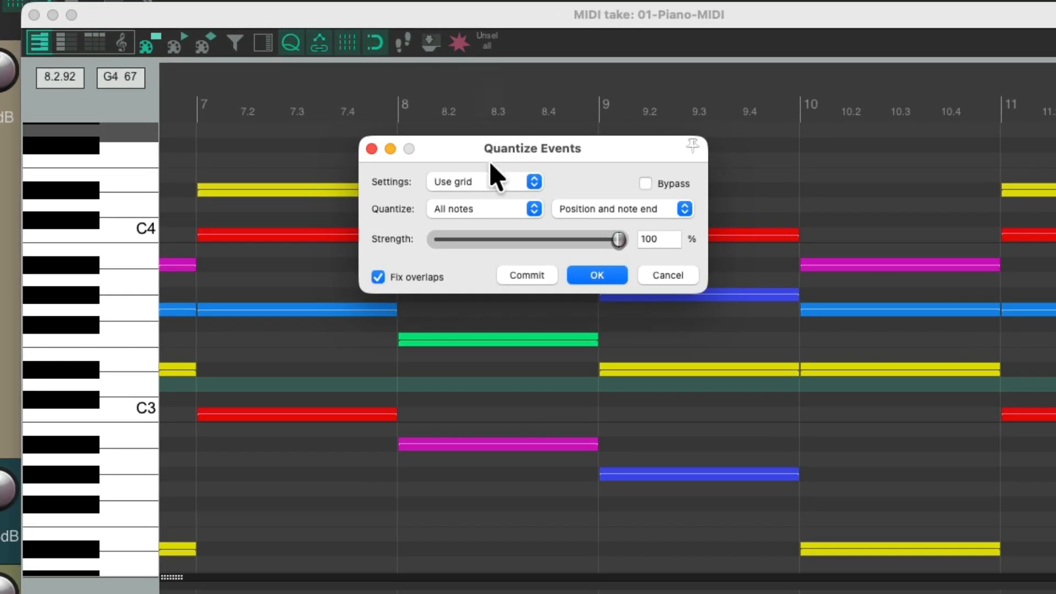
pyautogui.moveTo(569, 213)
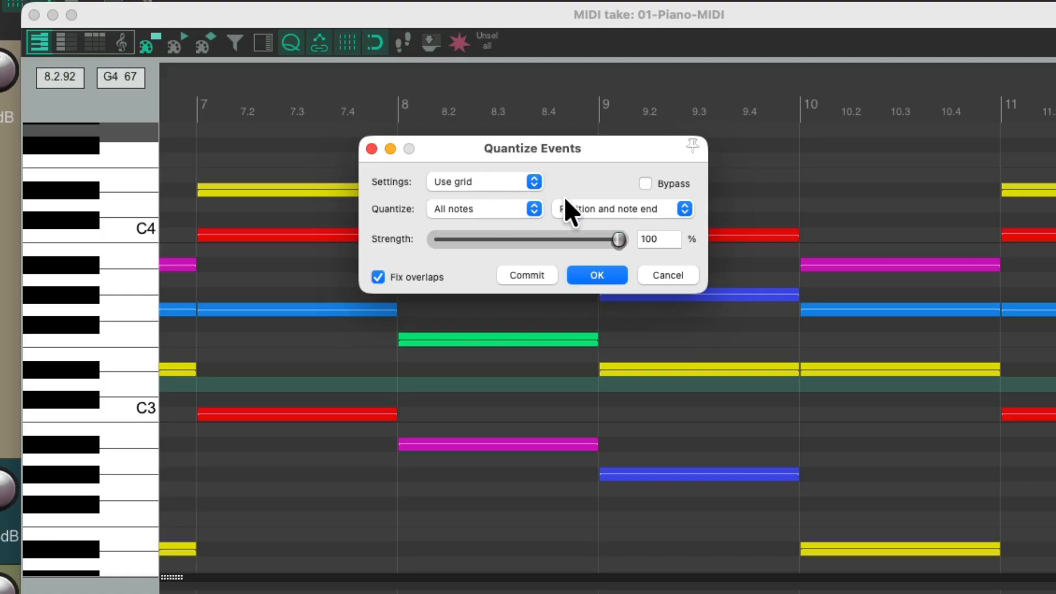
pyautogui.moveTo(670, 227)
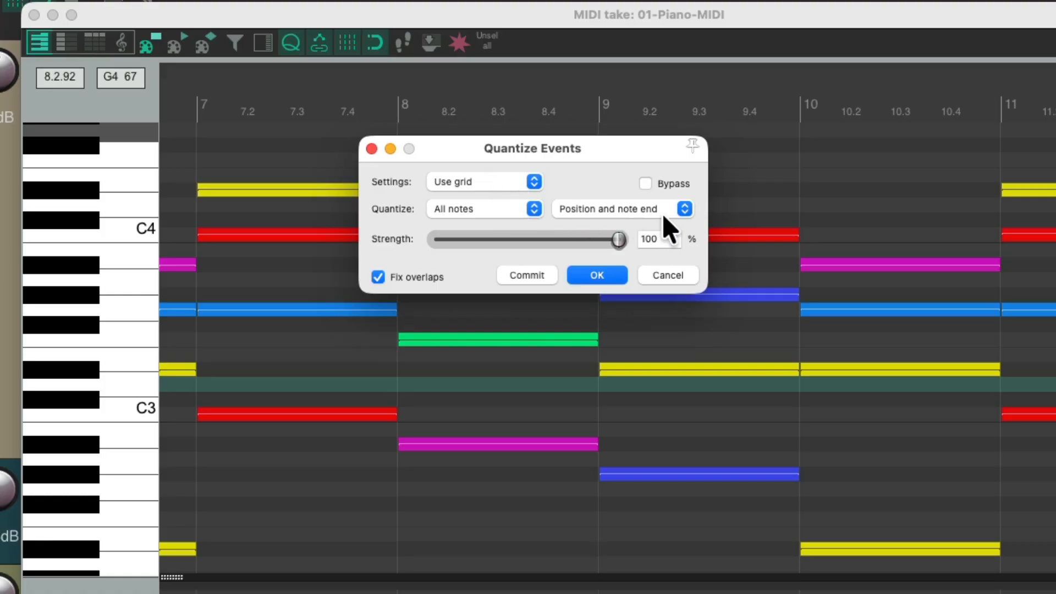
pyautogui.moveTo(641, 283)
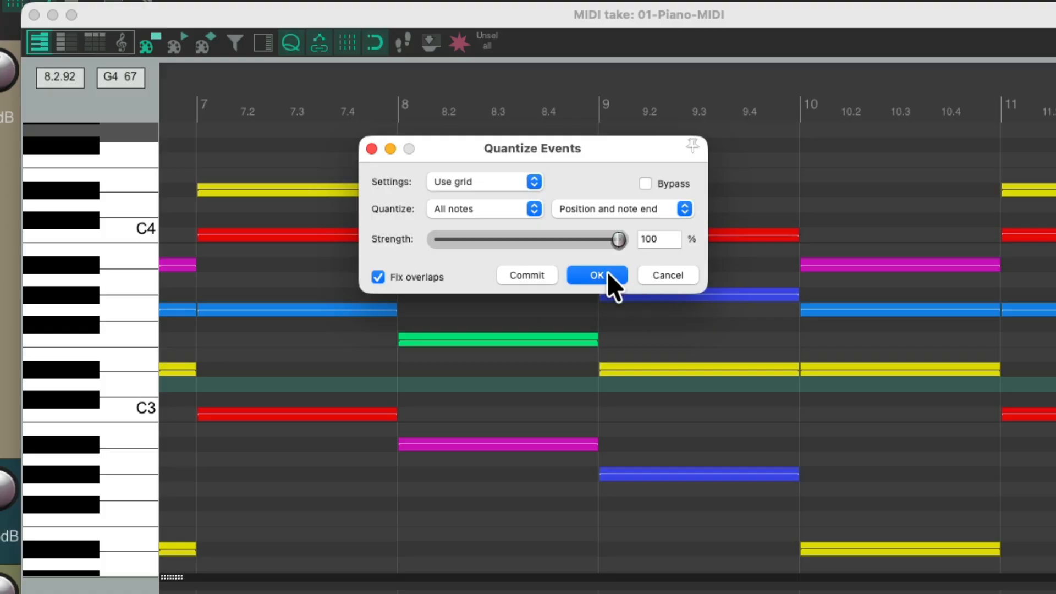
pyautogui.click(594, 275)
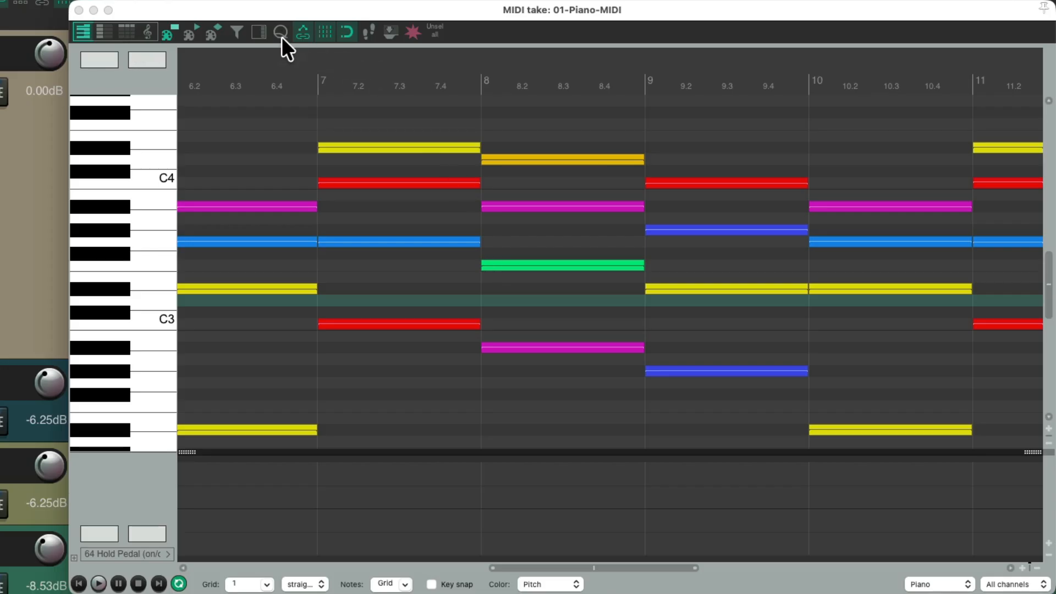
# Reapply the quantize to all notes' positions and ends at 50% strength
pyautogui.click(280, 32)
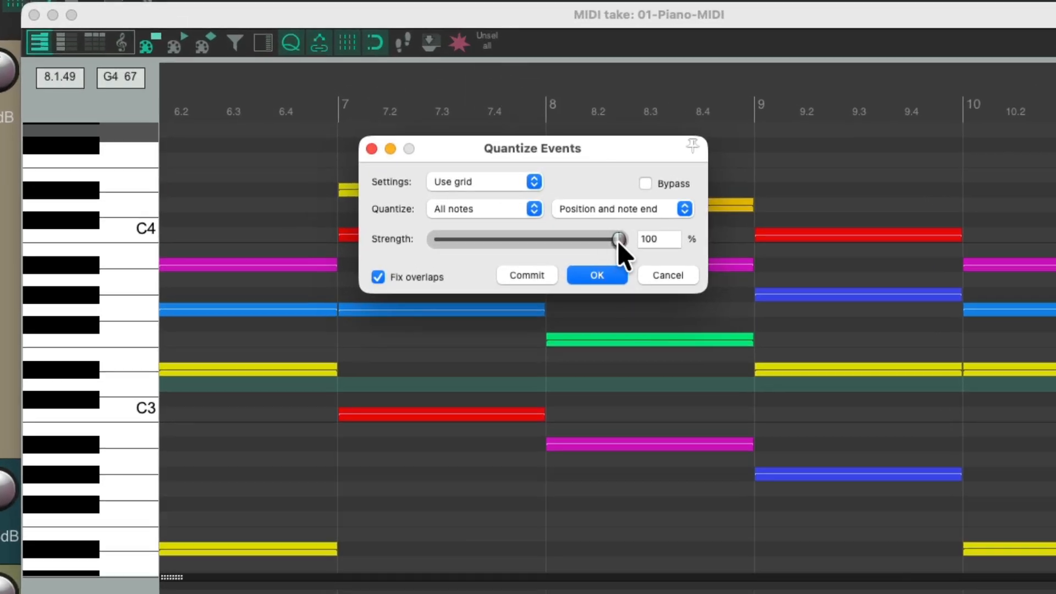
pyautogui.moveTo(618, 239); pyautogui.dragTo(528, 239)
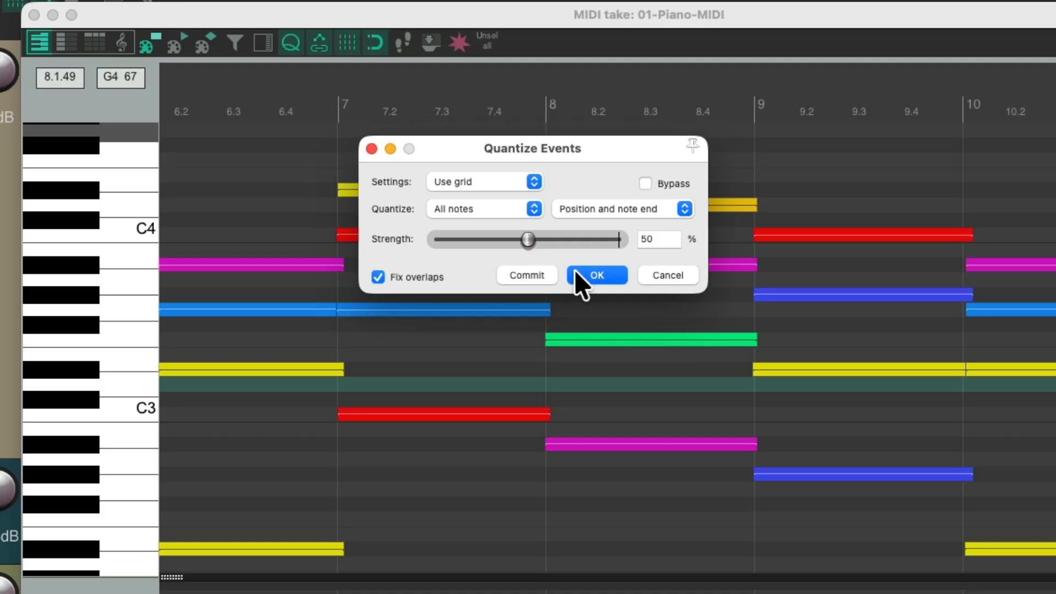
pyautogui.click(595, 275)
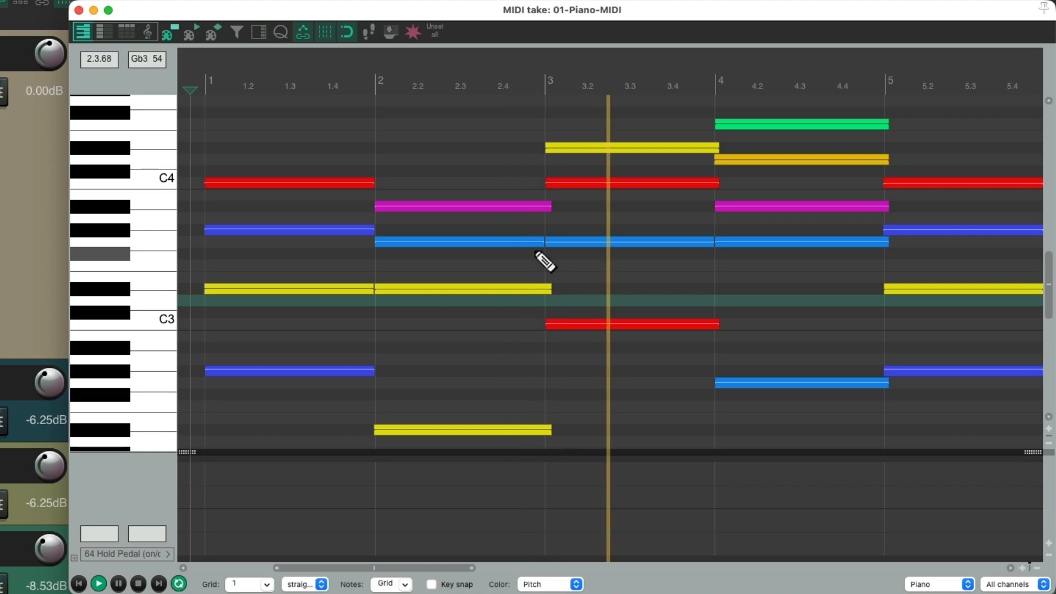
pyautogui.hscroll(3)
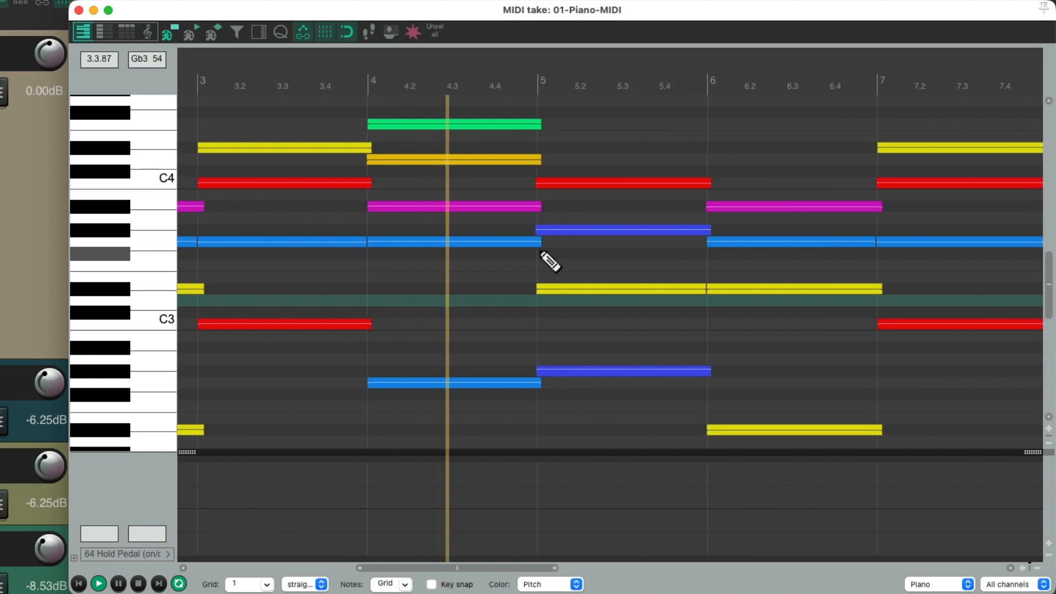
pyautogui.hscroll(3)
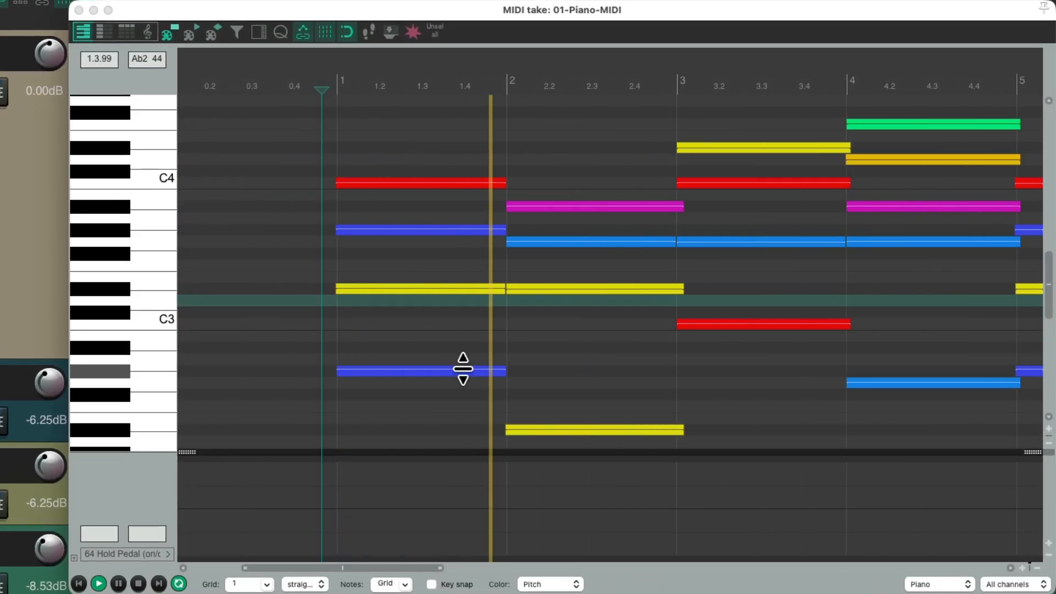
pyautogui.hscroll(-3)
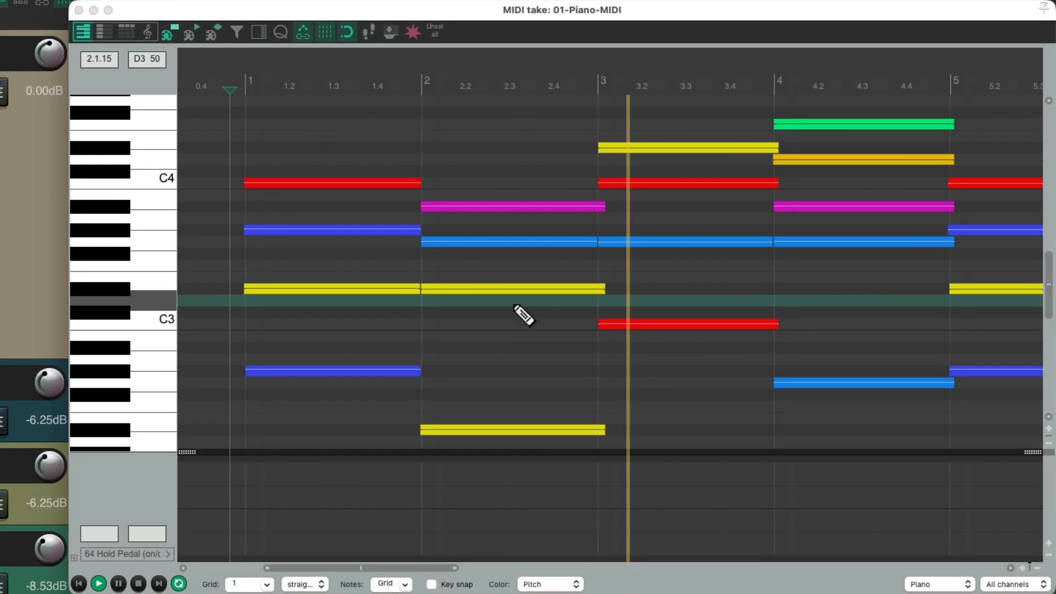
pyautogui.hscroll(3)
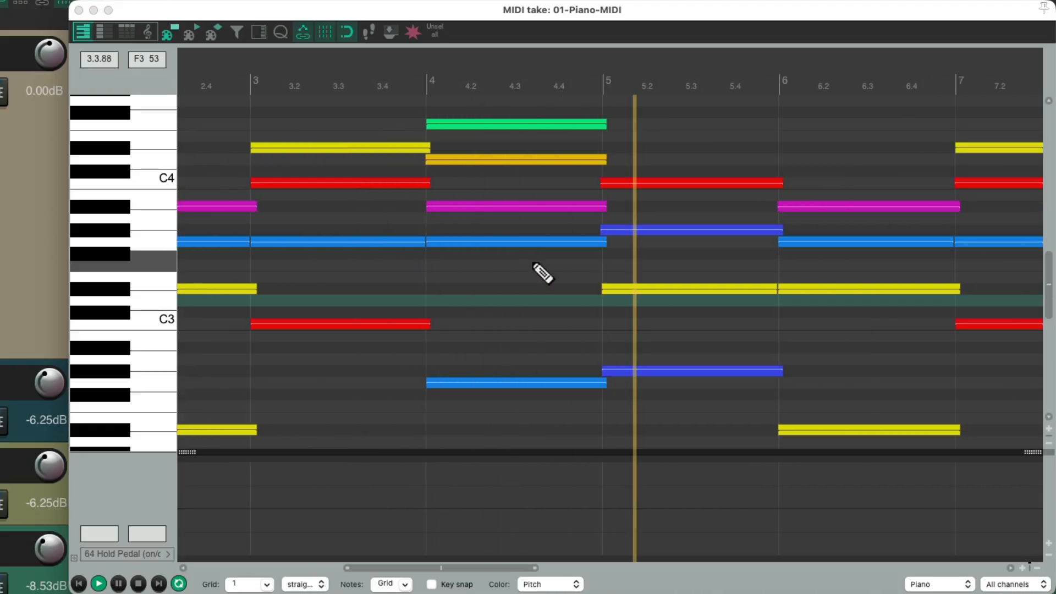
pyautogui.hscroll(3)
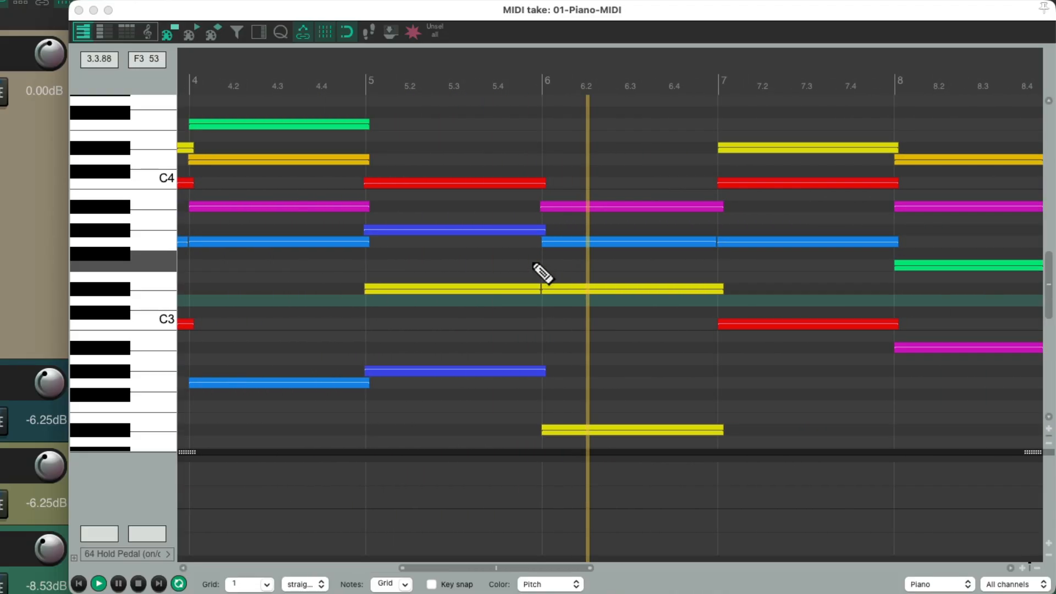
pyautogui.hscroll(3)
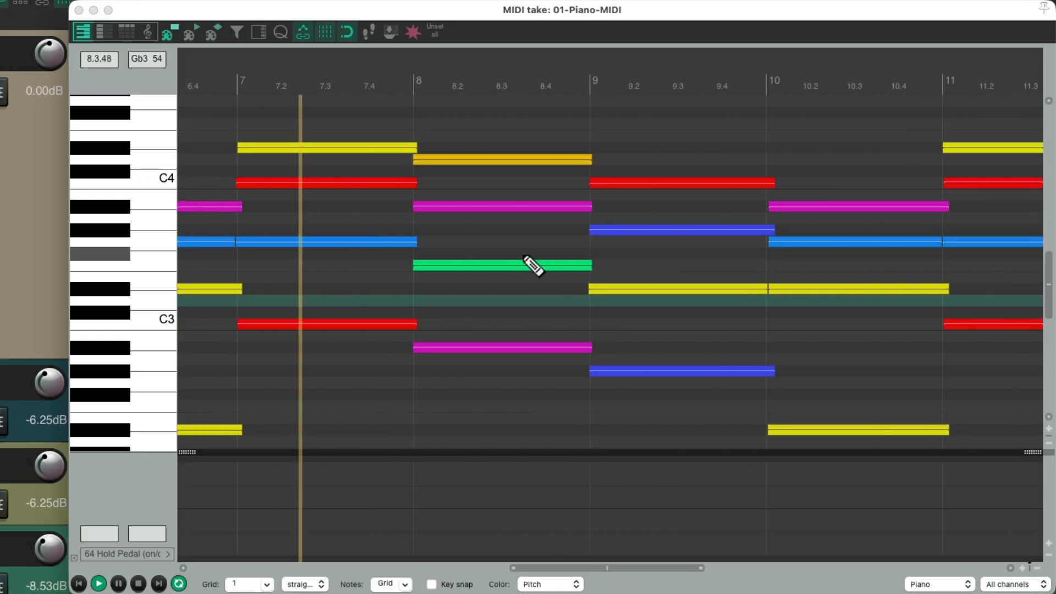
pyautogui.hscroll(3)
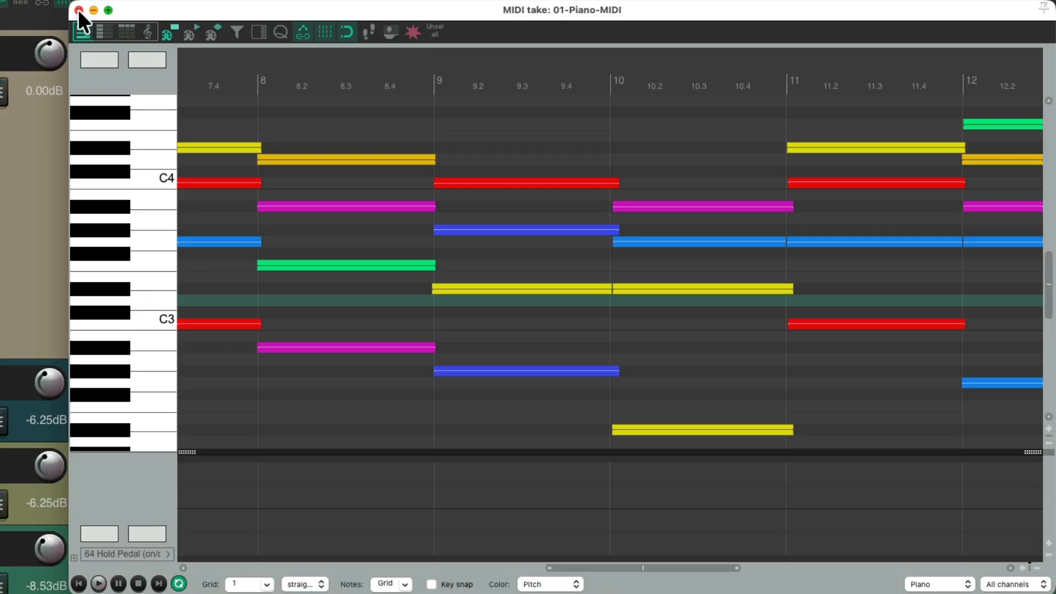
# Close the MIDI editor, play the take in the arrangement, then reopen it in the editor
pyautogui.click(78, 10)
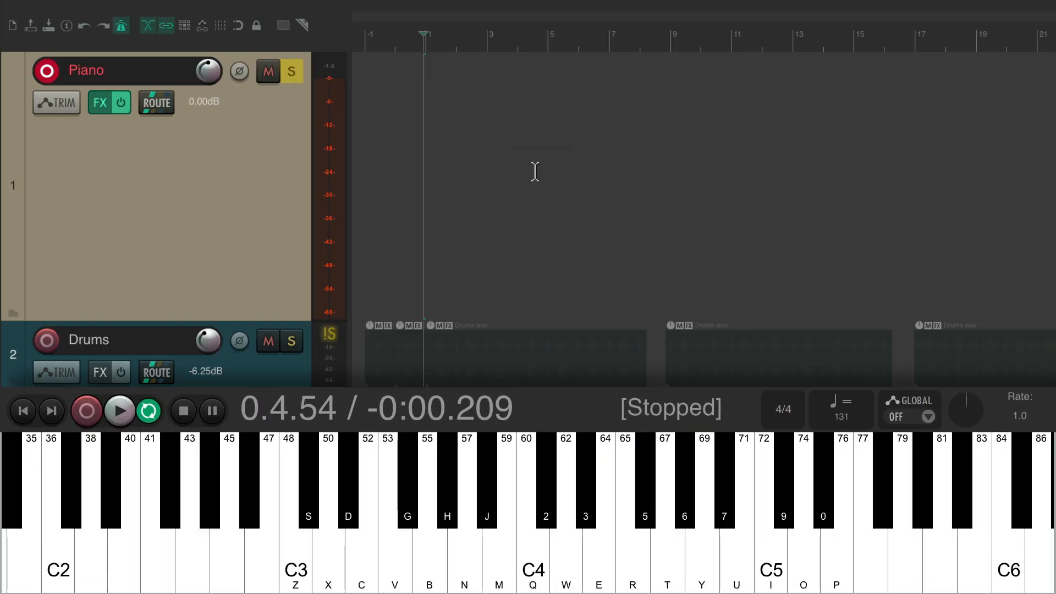
pyautogui.click(120, 411)
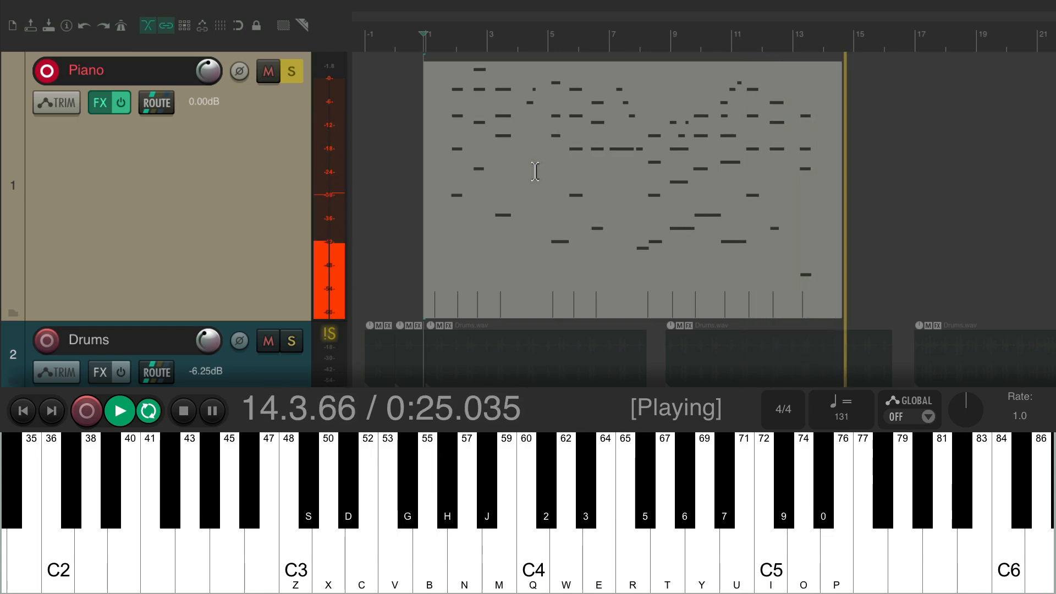
pyautogui.click(182, 411)
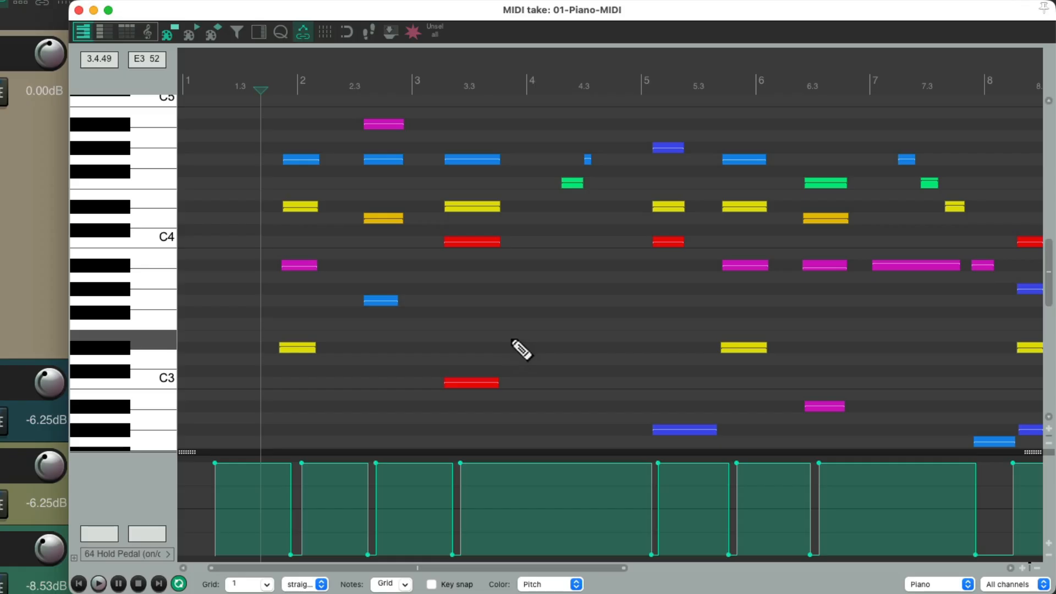
pyautogui.moveTo(505, 317)
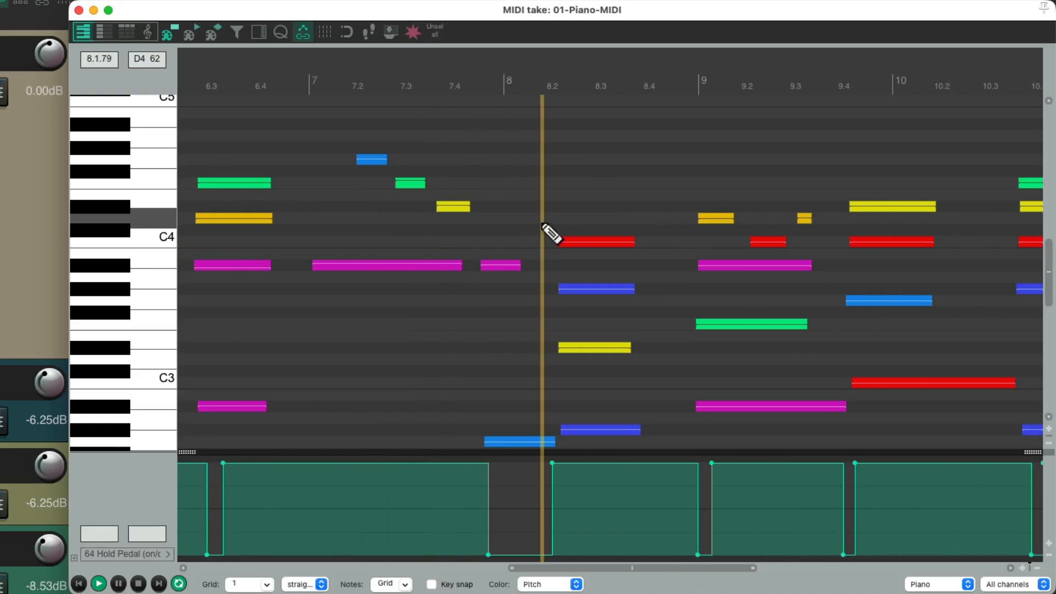
pyautogui.hscroll(3)
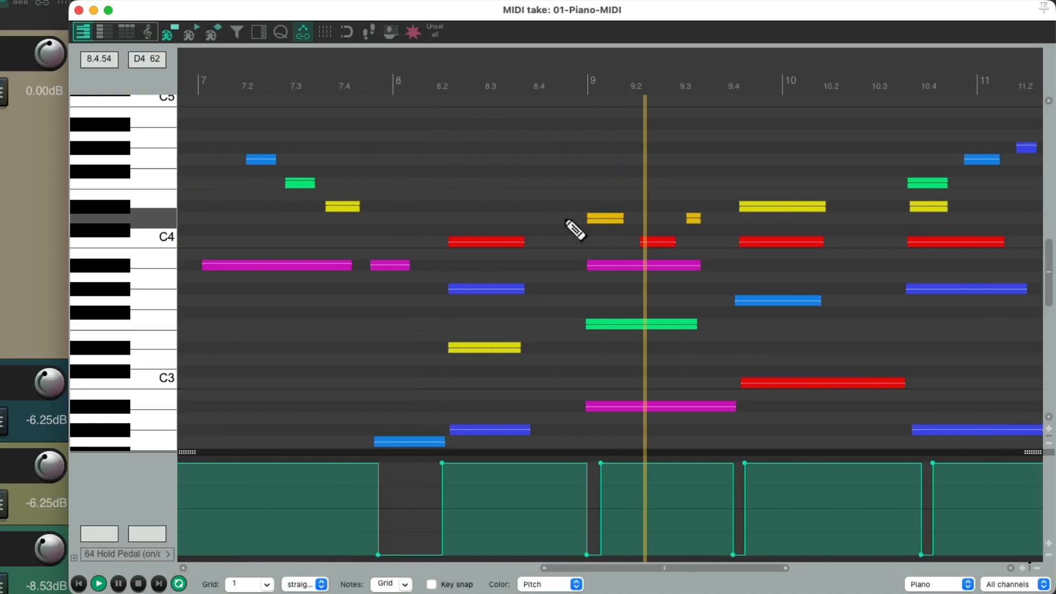
pyautogui.hscroll(3)
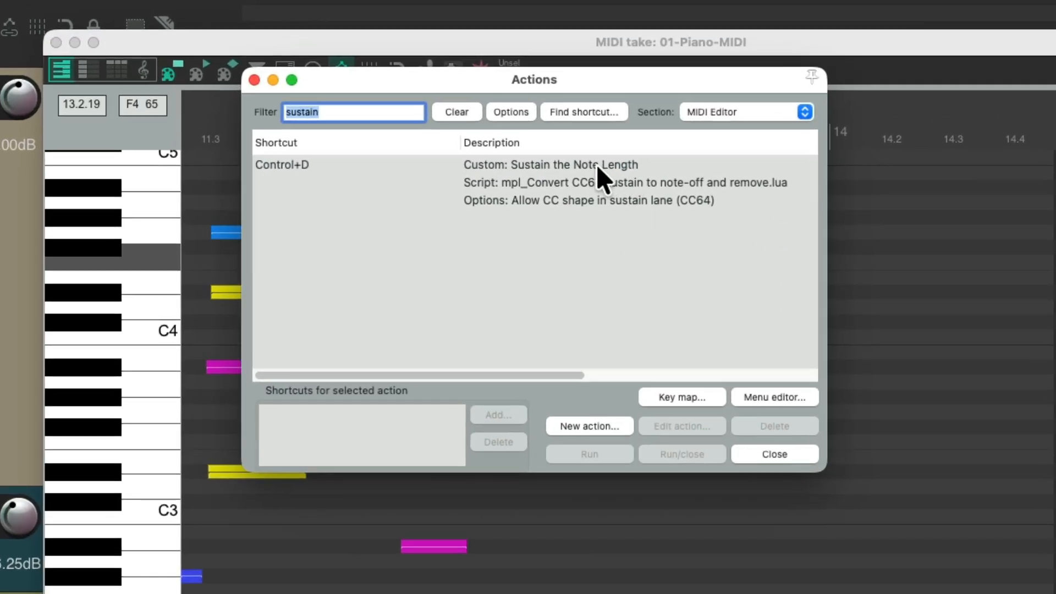
pyautogui.moveTo(357, 182)
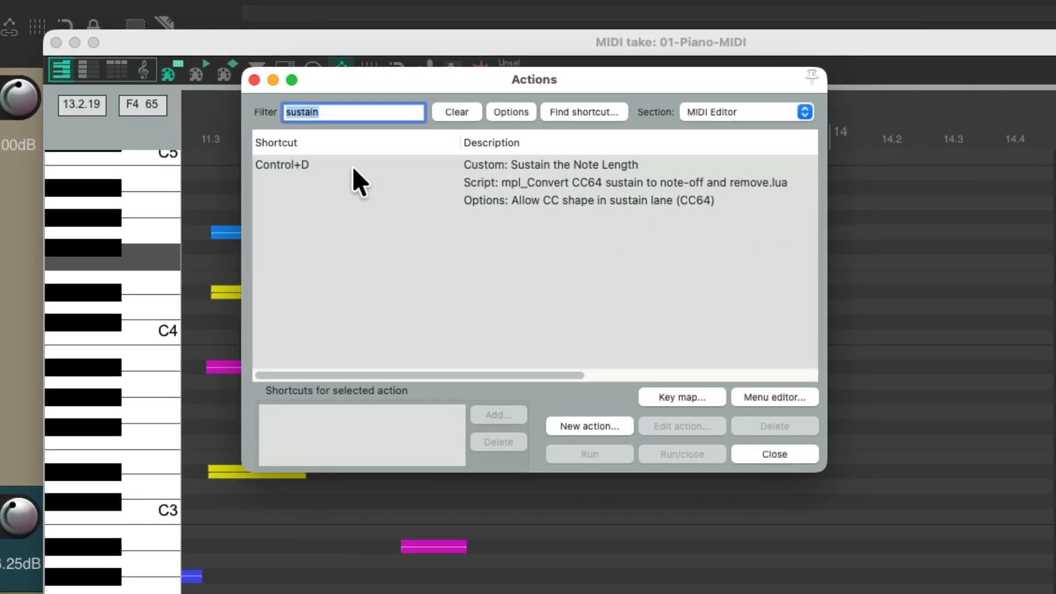
pyautogui.click(774, 454)
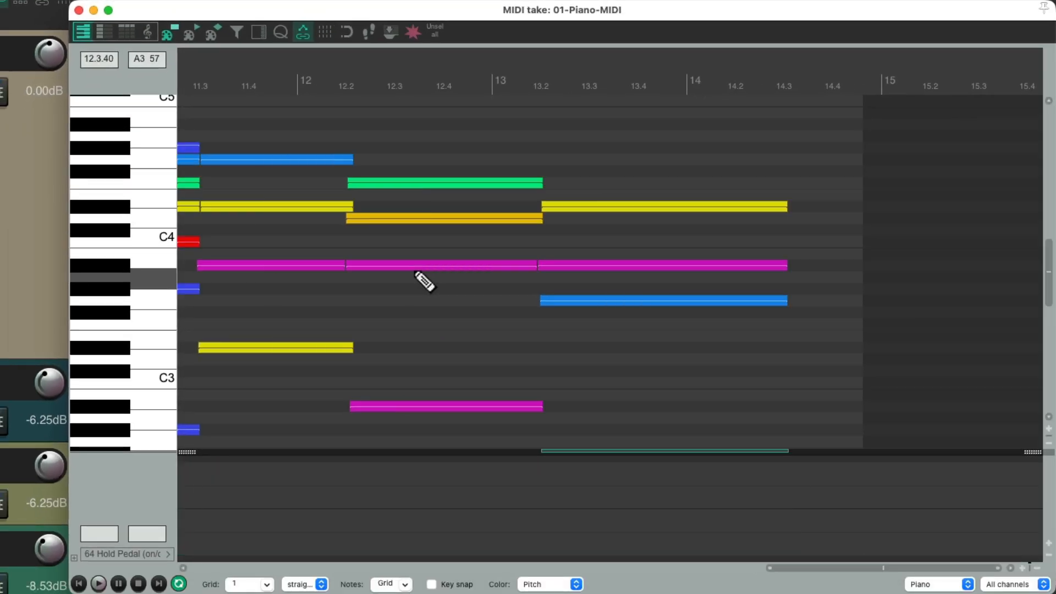
# Scroll through the take to inspect the sustained, non-overlapping notes during playback
pyautogui.hscroll(-3)
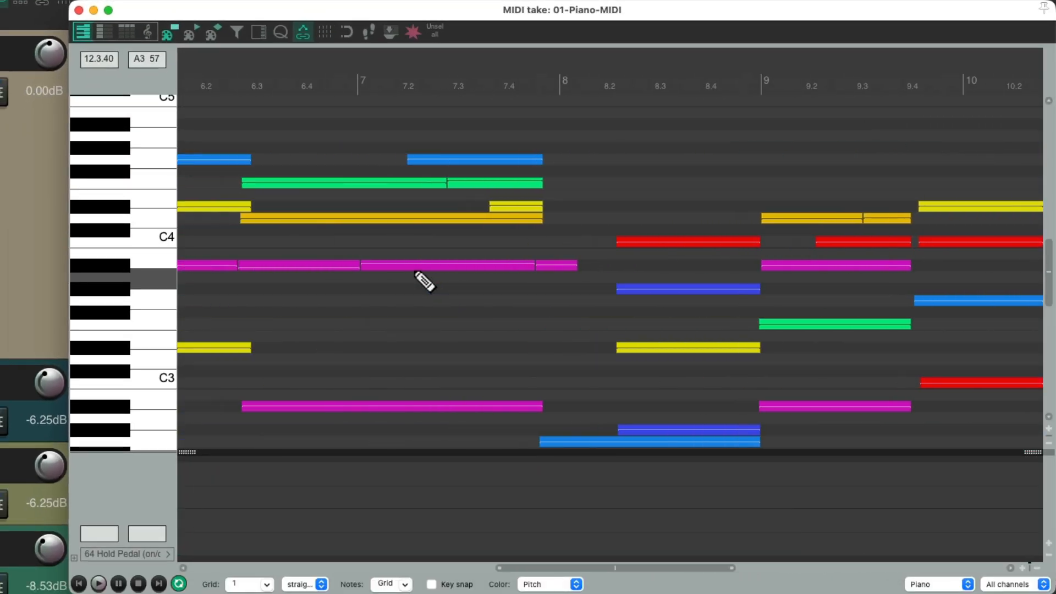
pyautogui.hscroll(-3)
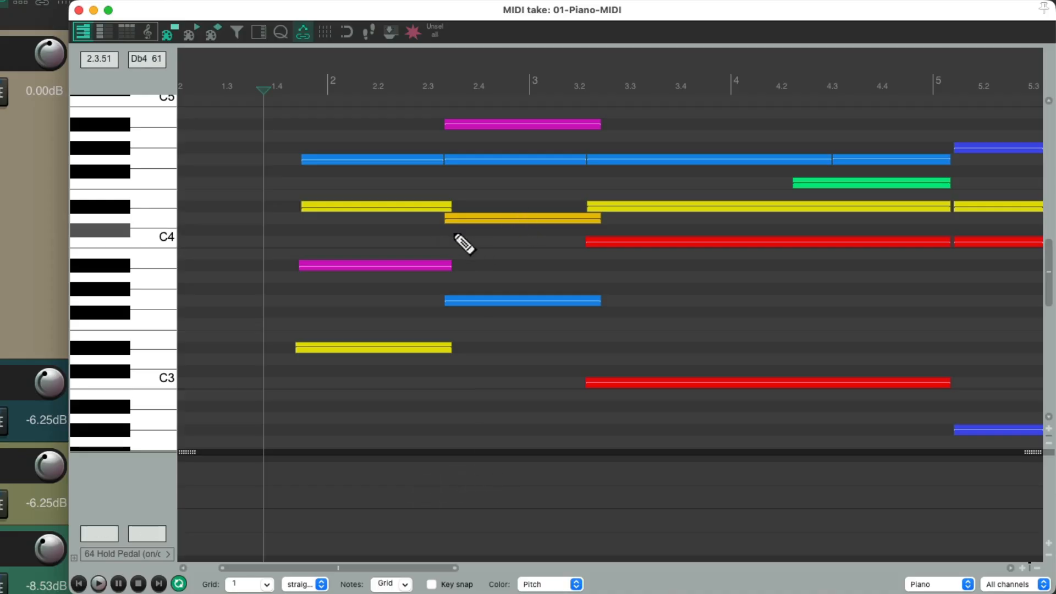
pyautogui.moveTo(474, 244)
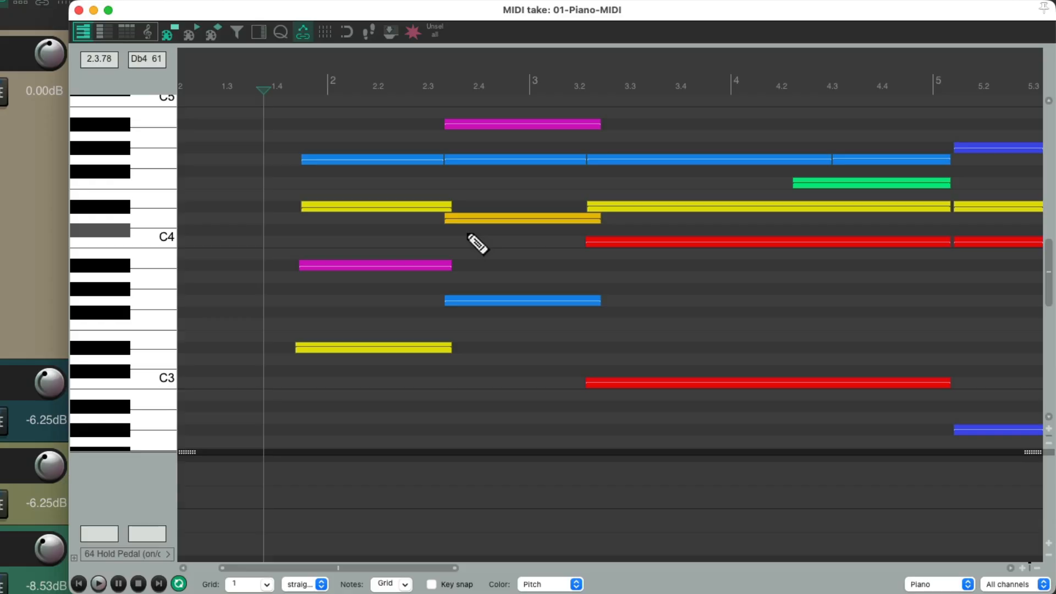
pyautogui.moveTo(511, 246)
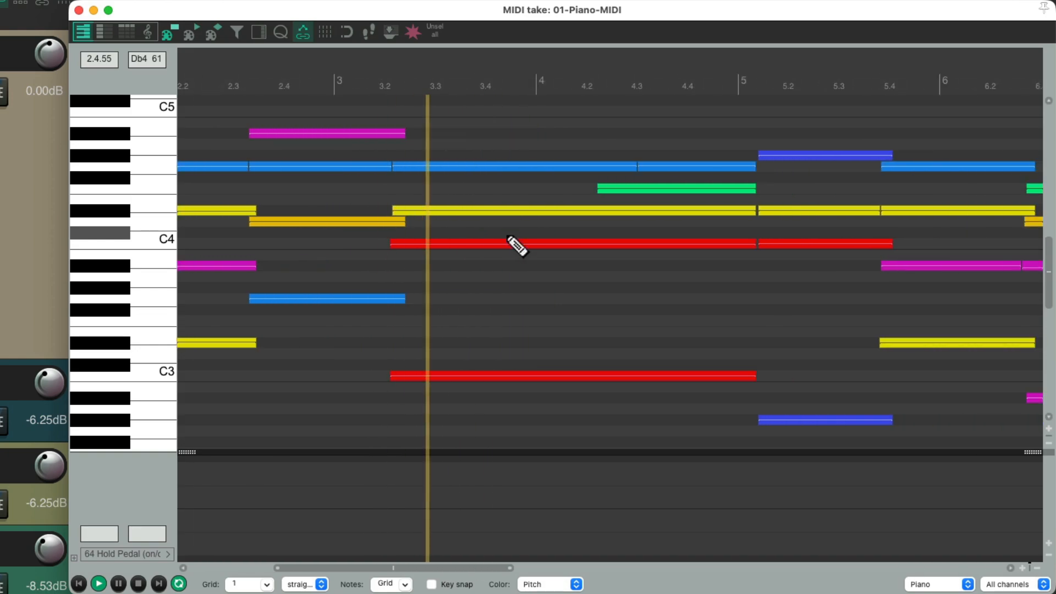
pyautogui.hscroll(3)
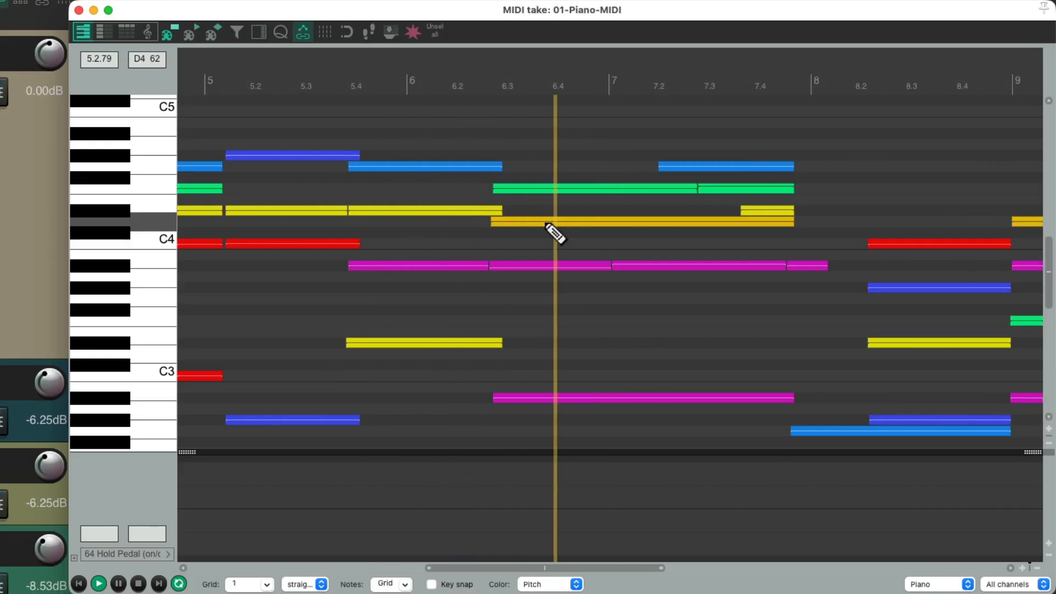
pyautogui.hscroll(3)
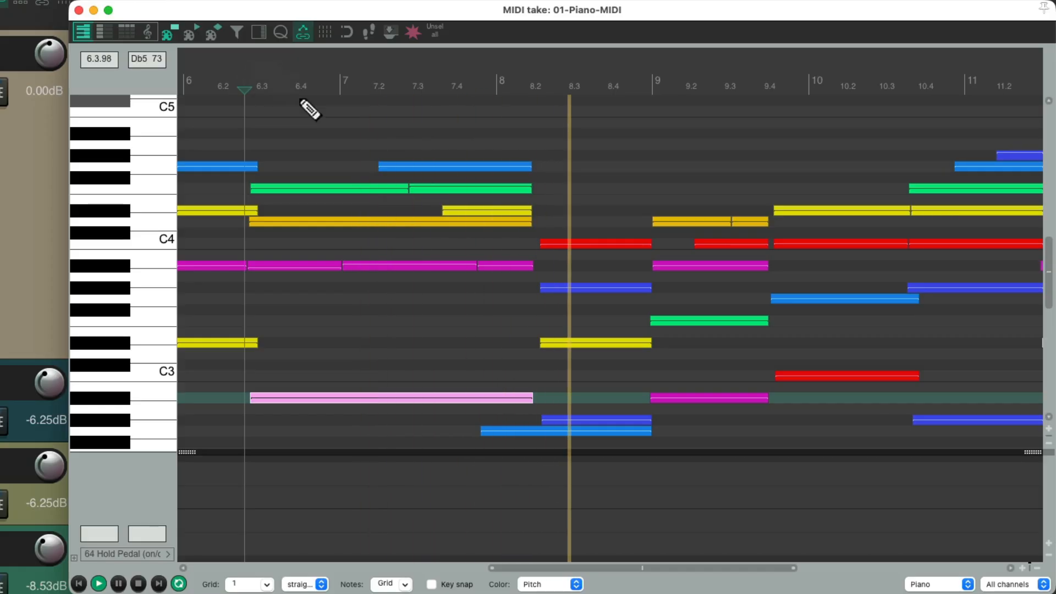
pyautogui.hscroll(3)
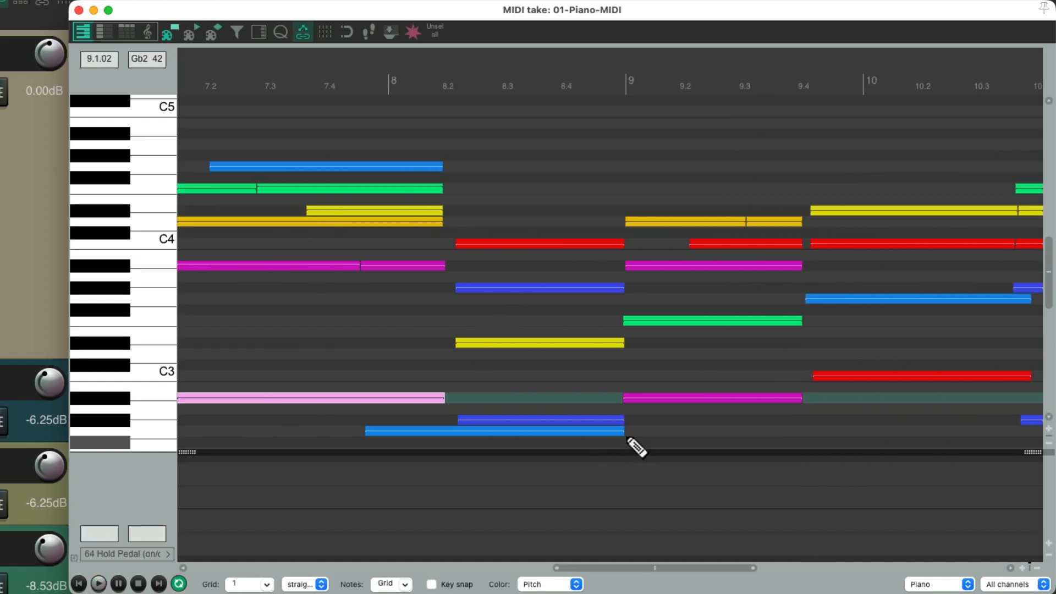
pyautogui.moveTo(623, 431); pyautogui.dragTo(455, 432)
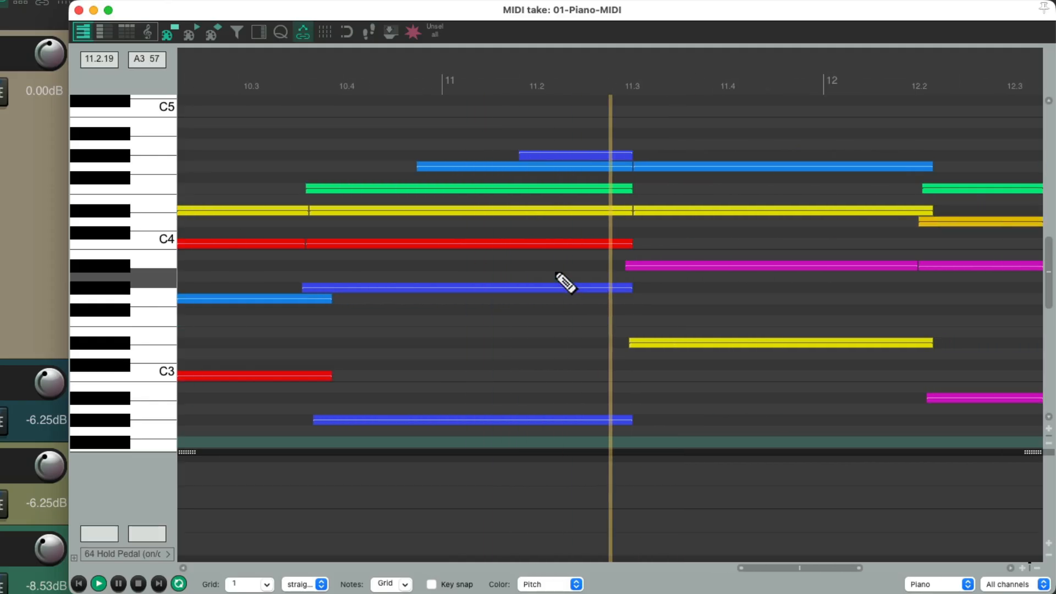
pyautogui.hscroll(3)
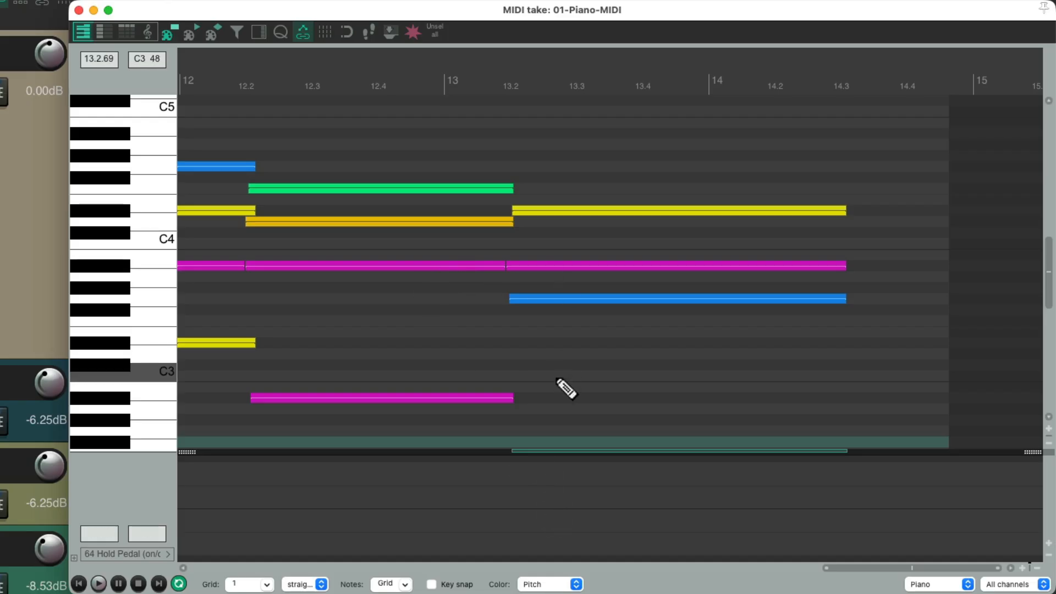
pyautogui.moveTo(561, 321)
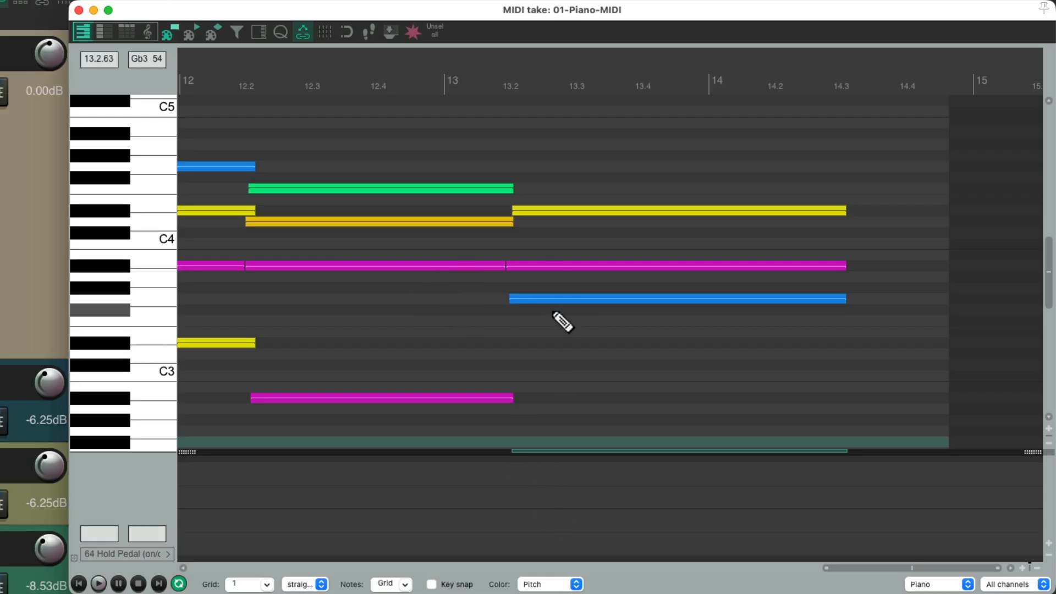